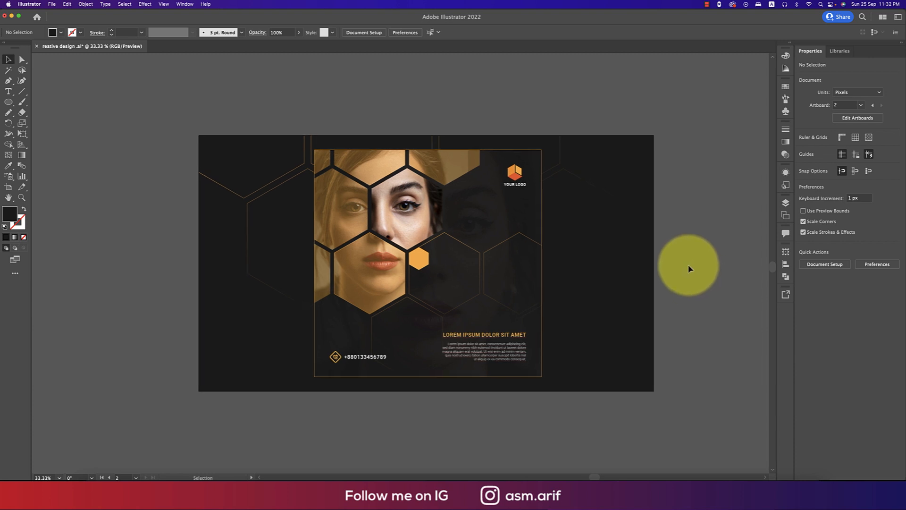
pyautogui.moveTo(687, 257)
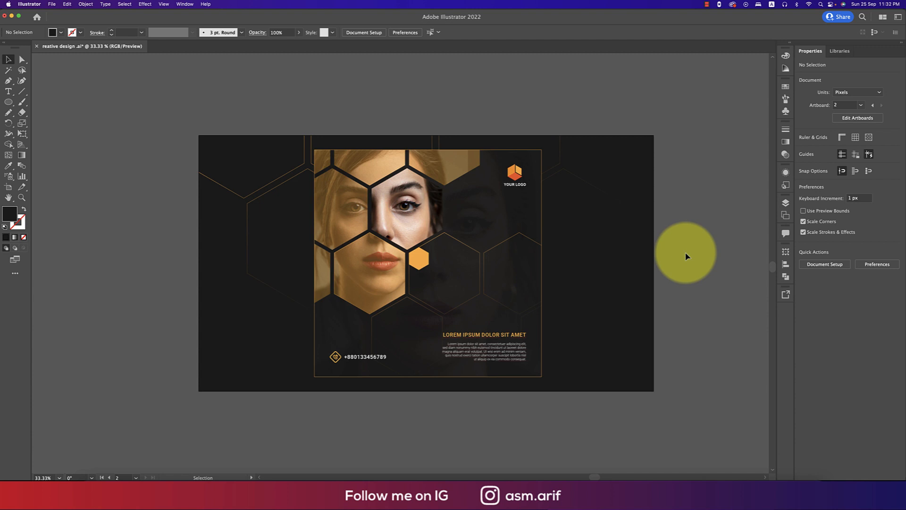
pyautogui.moveTo(688, 258)
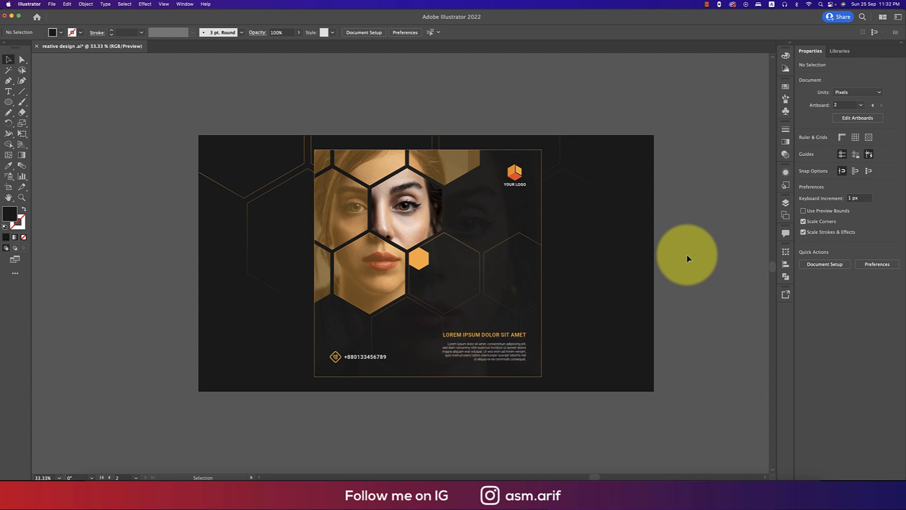
# Start a new document named 'hex' at 1200 × 1200 px in RGB Color.
pyautogui.click(52, 4)
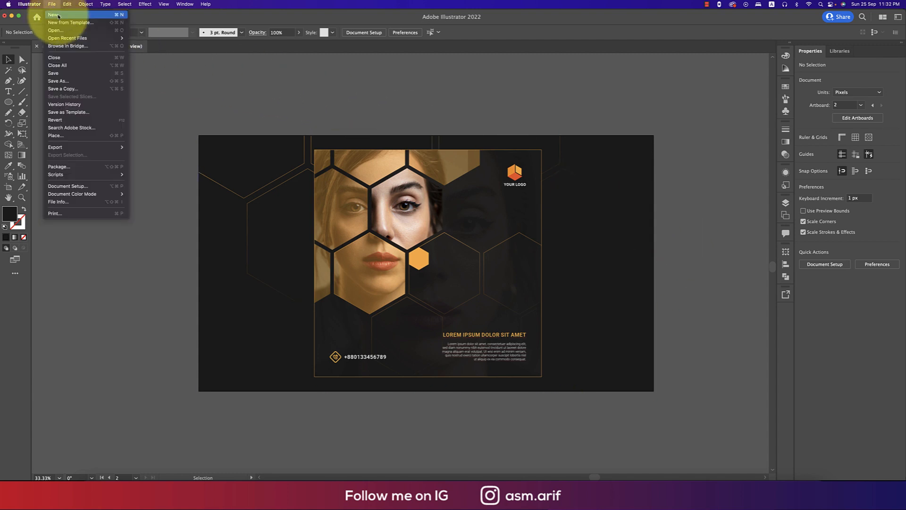
pyautogui.click(53, 15)
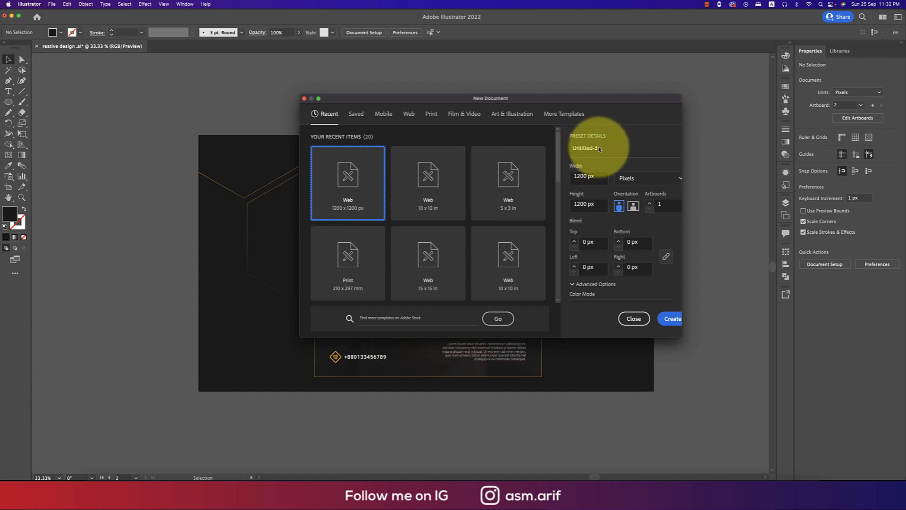
pyautogui.click(586, 148)
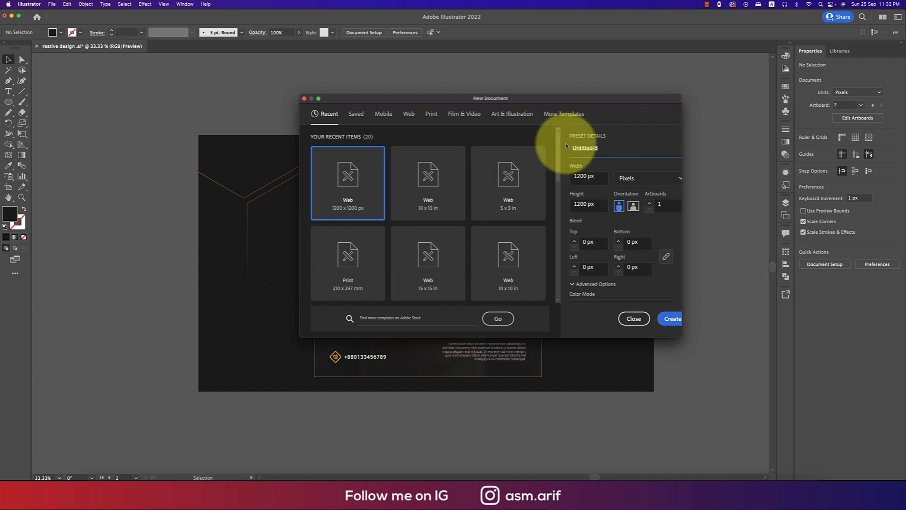
pyautogui.write('hex')
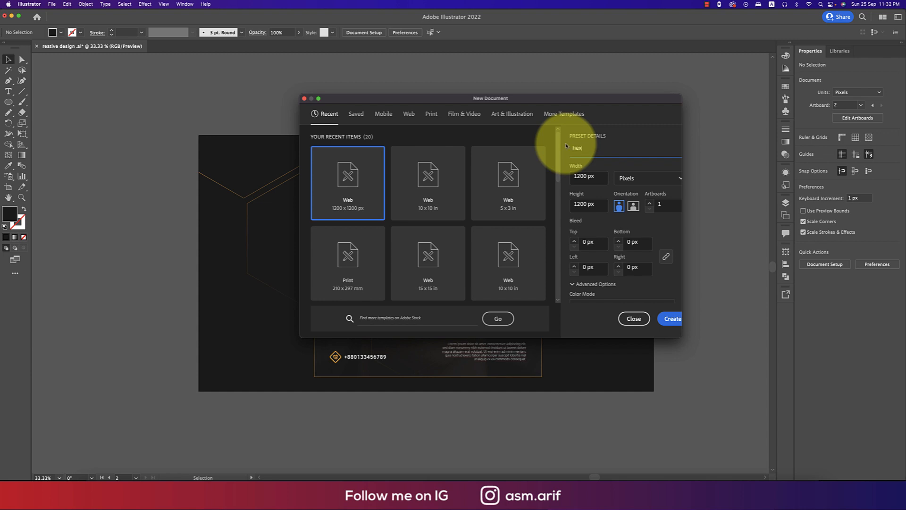
pyautogui.moveTo(599, 247)
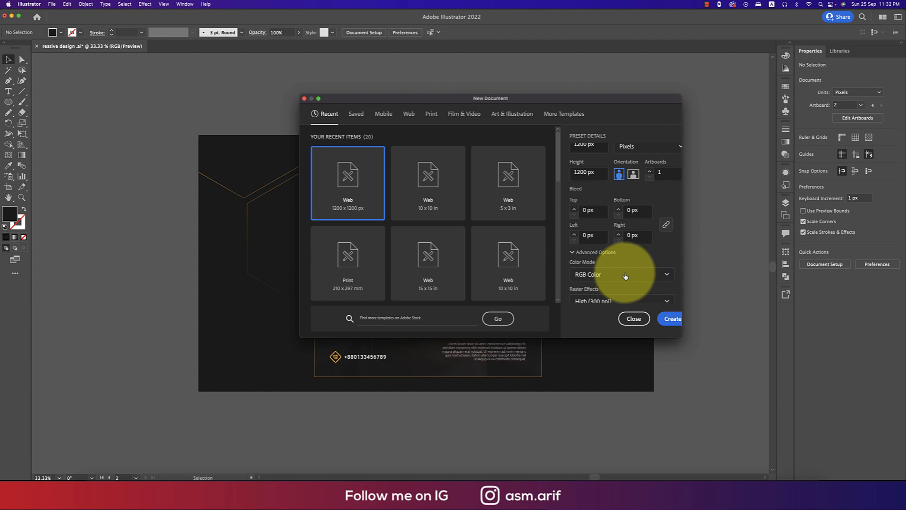
pyautogui.click(621, 274)
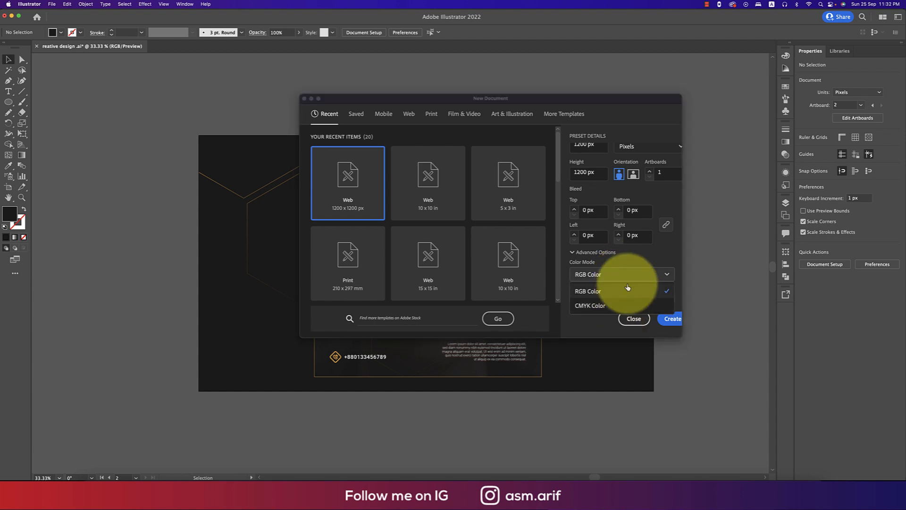
pyautogui.click(588, 291)
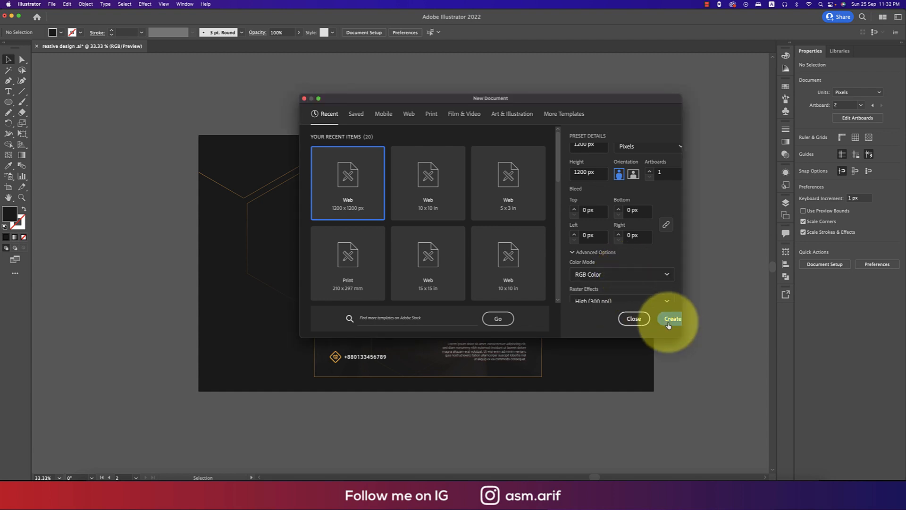
pyautogui.click(671, 319)
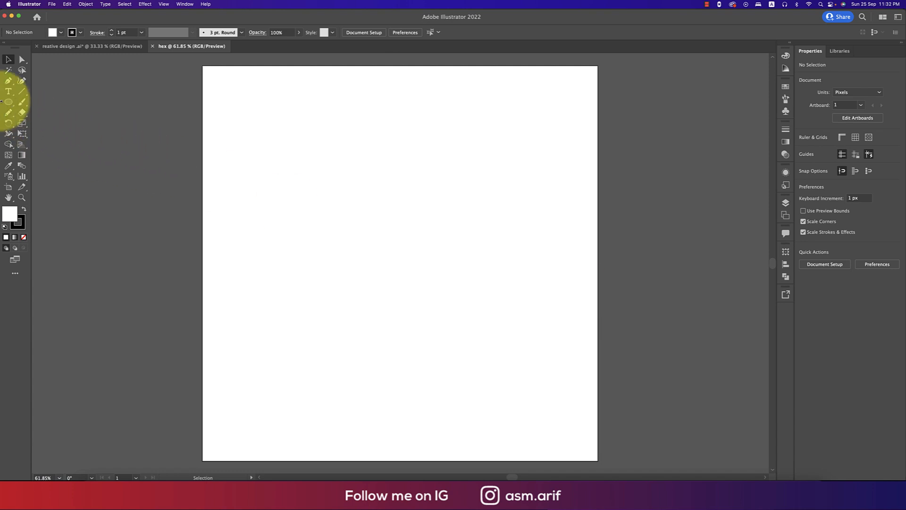
# Draw a six-sided 50 px white hexagon, rotate it 90° and set stroke to None.
pyautogui.click(22, 134)
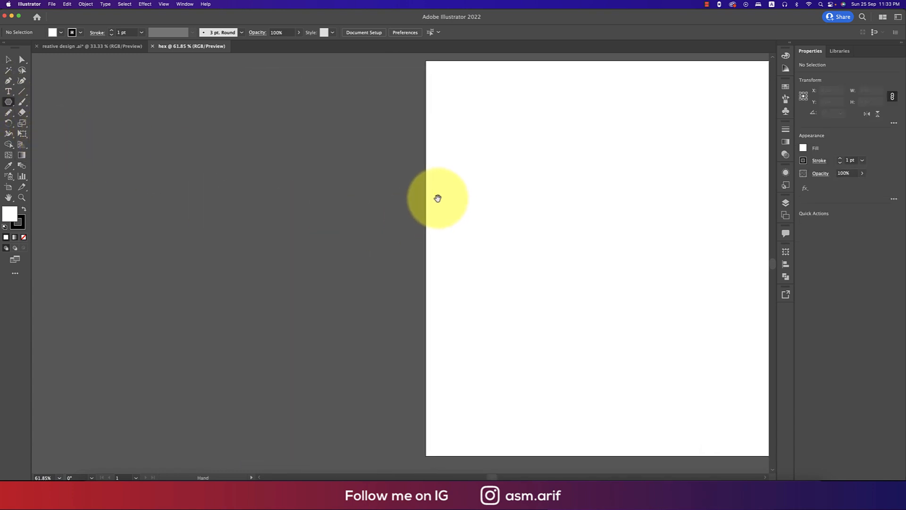
pyautogui.click(438, 198)
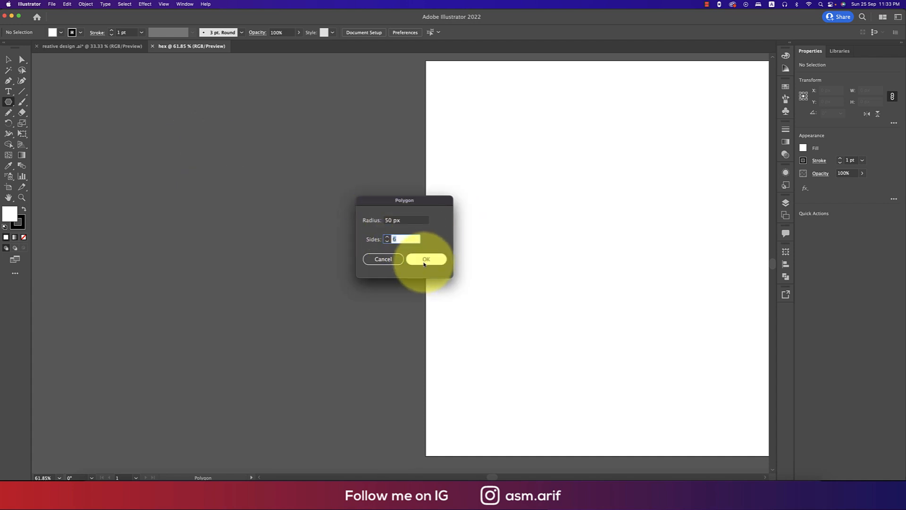
pyautogui.click(426, 260)
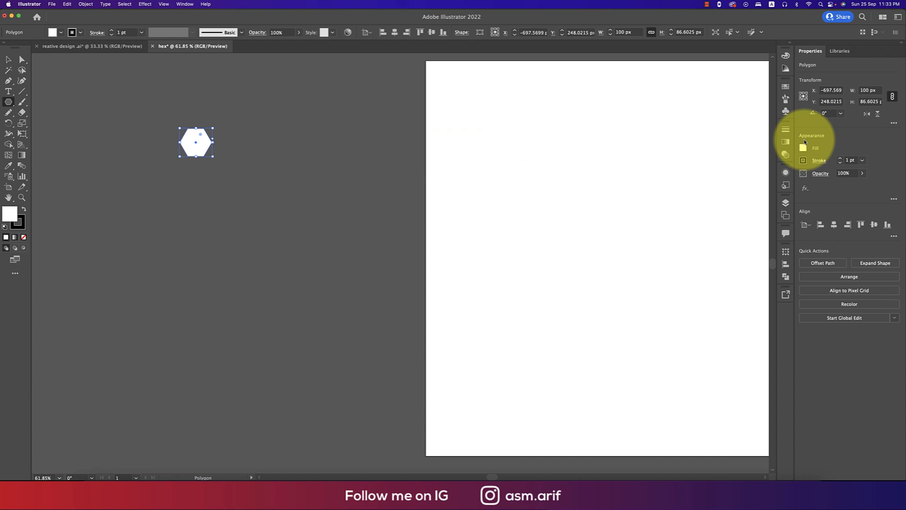
pyautogui.click(842, 113)
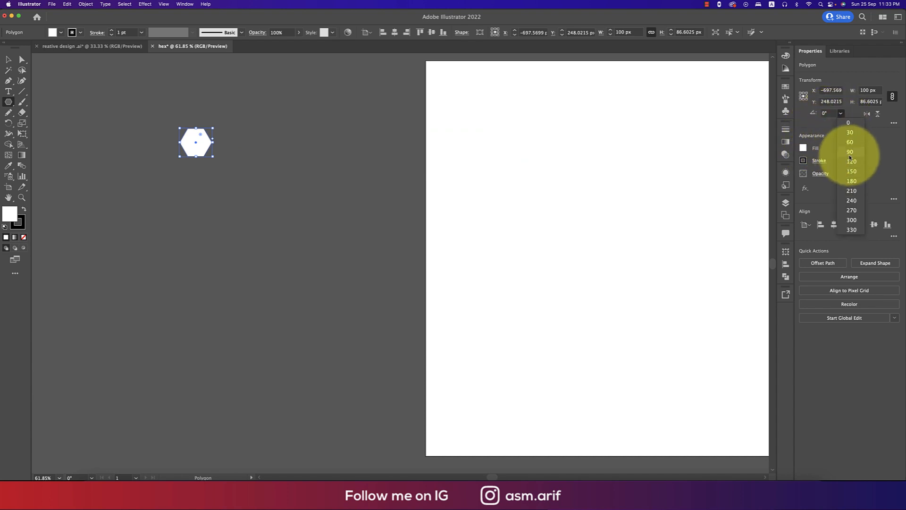
pyautogui.click(850, 152)
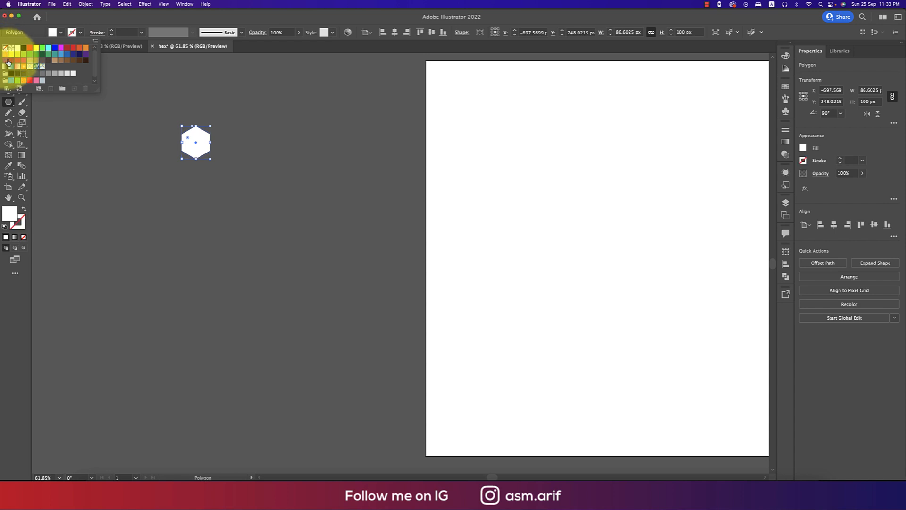
pyautogui.click(8, 66)
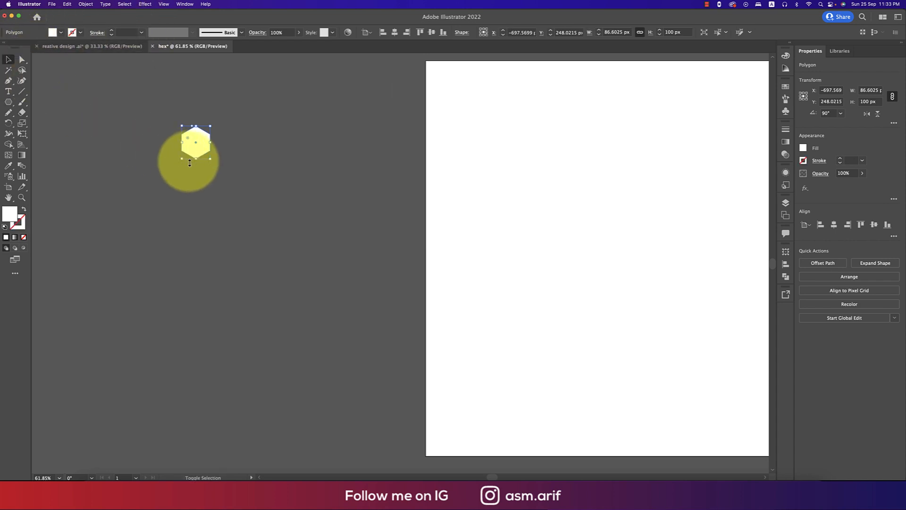
# Enlarge the hexagon and duplicate it into three staggered rows of three hexagons.
pyautogui.moveTo(209, 126); pyautogui.dragTo(261, 227)
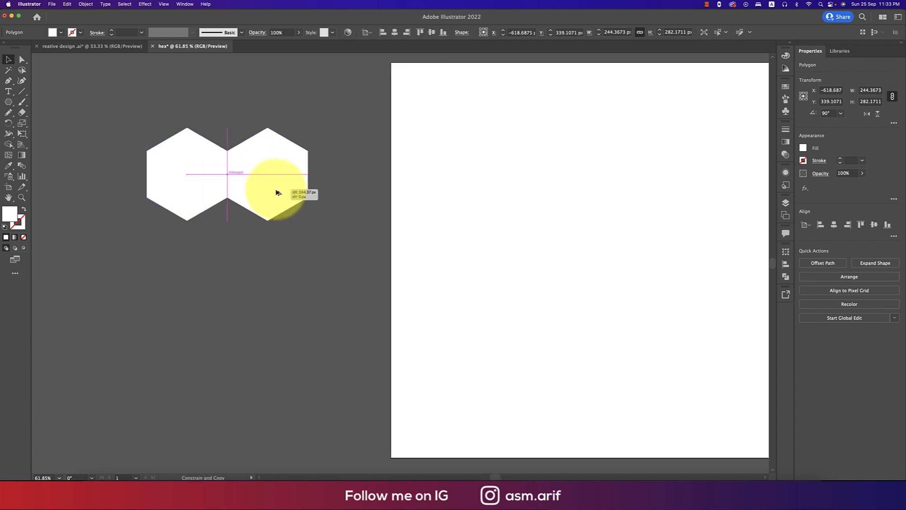
pyautogui.moveTo(275, 180); pyautogui.dragTo(280, 194)
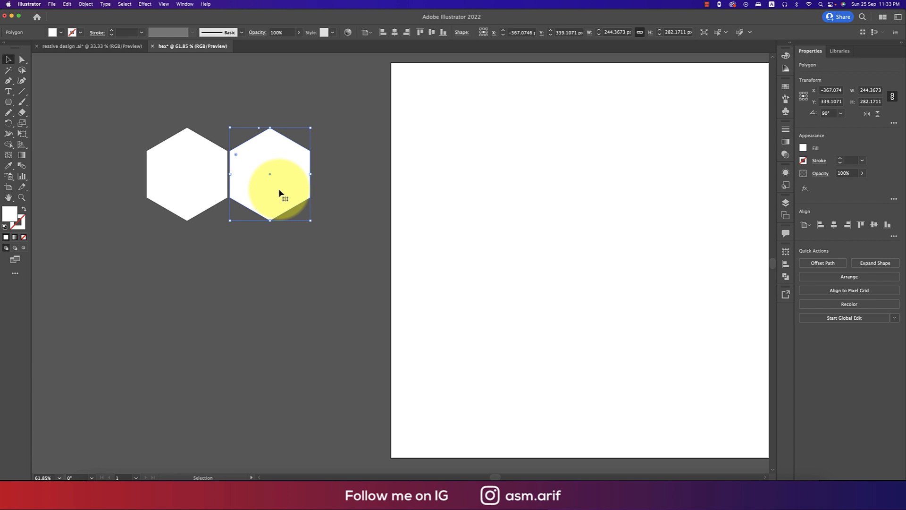
pyautogui.press('cmd+d')
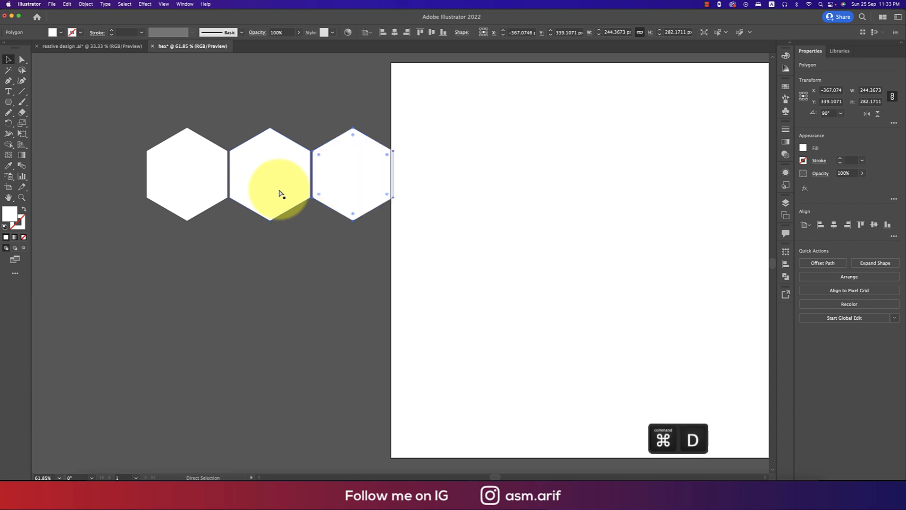
pyautogui.press('cmd+d')
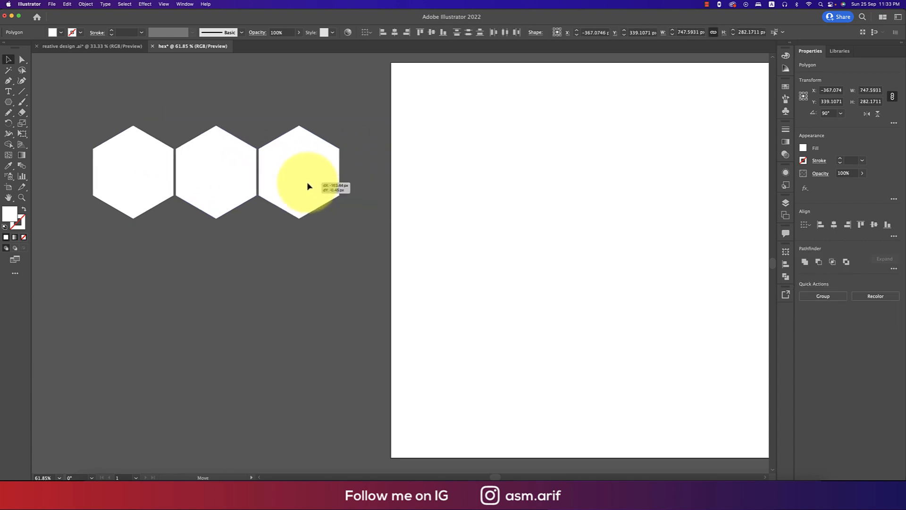
pyautogui.moveTo(309, 186); pyautogui.dragTo(259, 259)
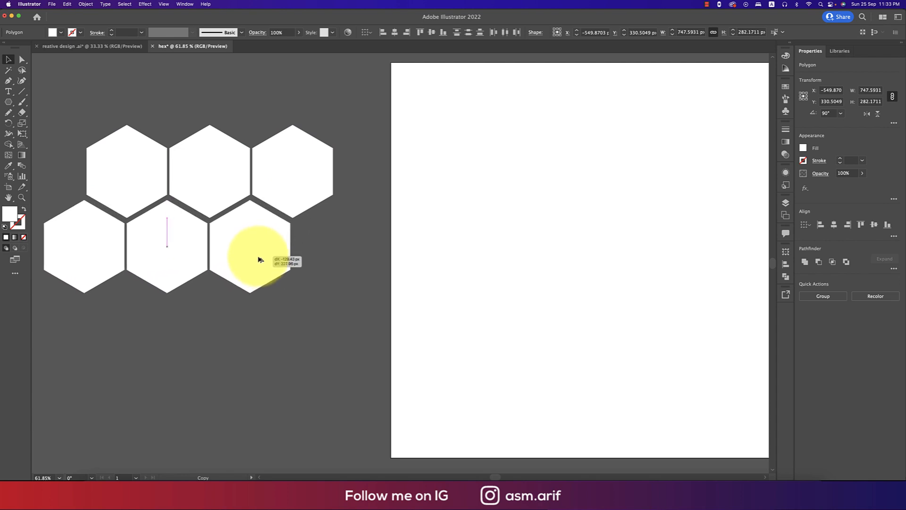
pyautogui.moveTo(258, 266); pyautogui.dragTo(258, 255)
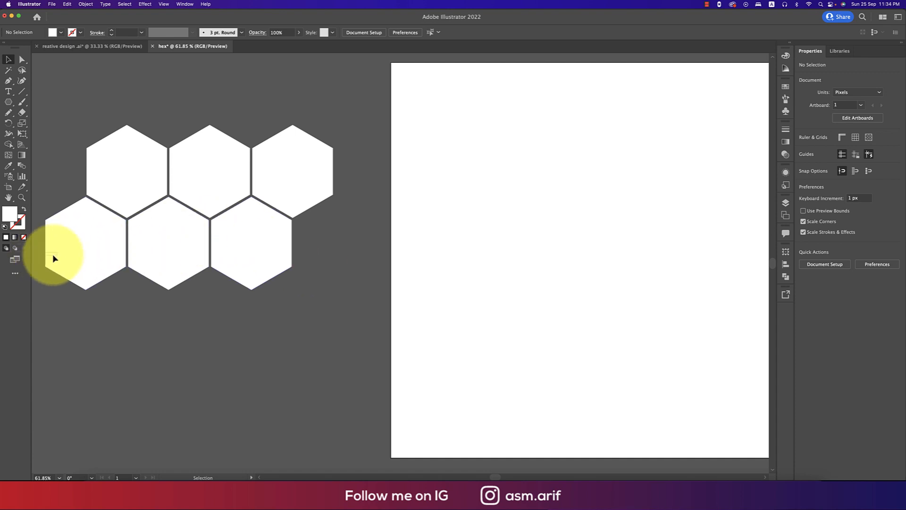
pyautogui.moveTo(55, 258); pyautogui.dragTo(230, 337)
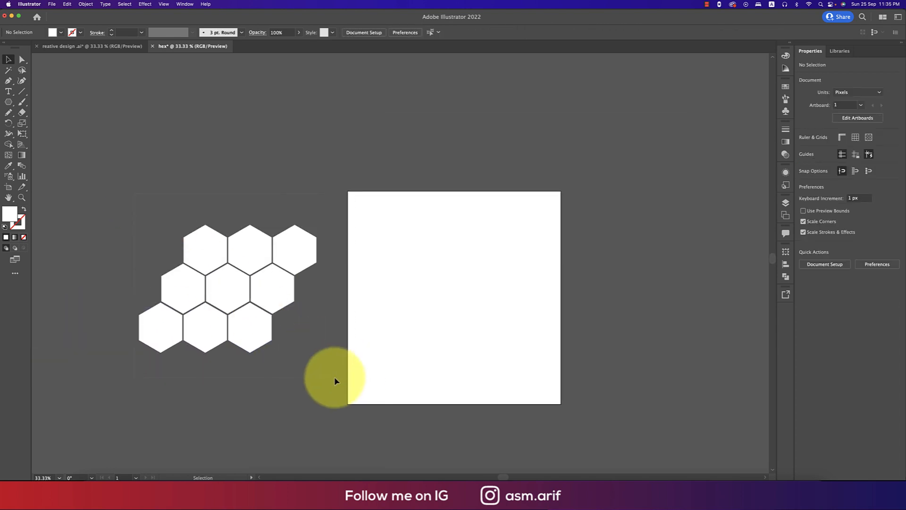
# Select the black honeycomb and nudge it onto the artboard's top-left corner.
pyautogui.click(85, 4)
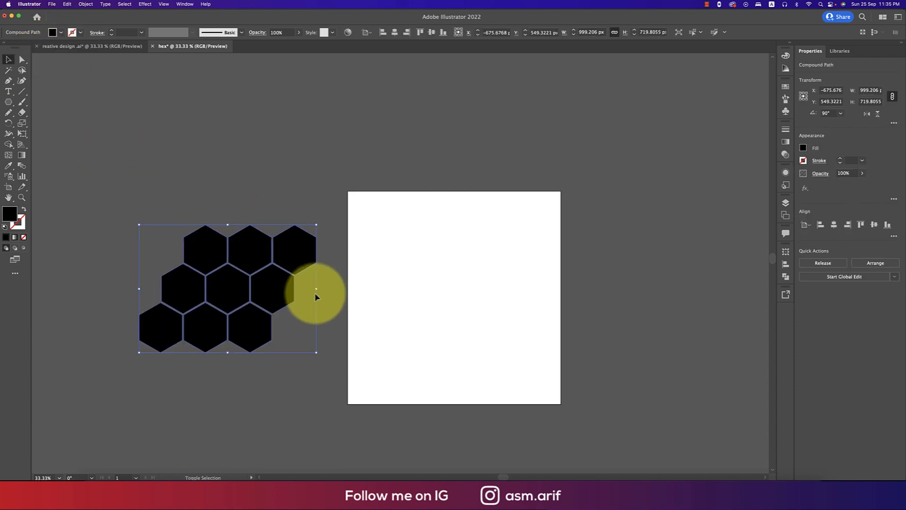
pyautogui.moveTo(315, 295); pyautogui.dragTo(413, 240)
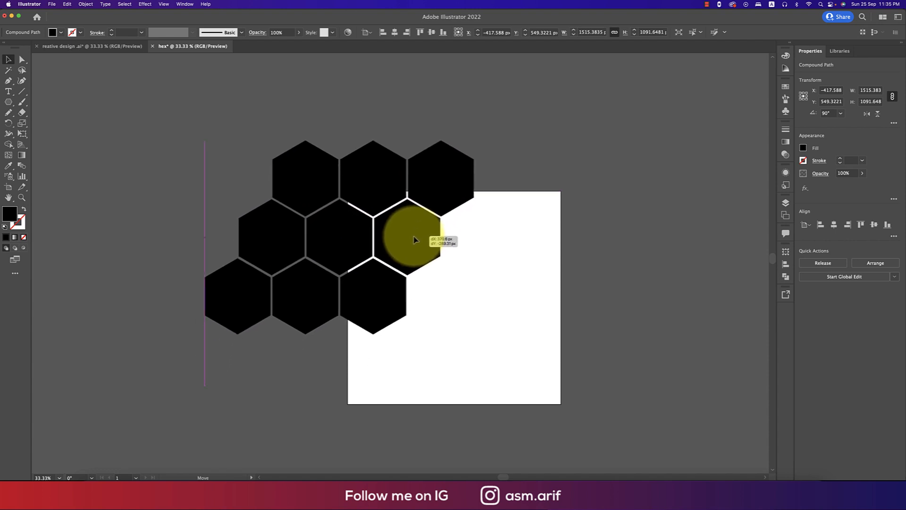
pyautogui.moveTo(413, 237); pyautogui.dragTo(420, 243)
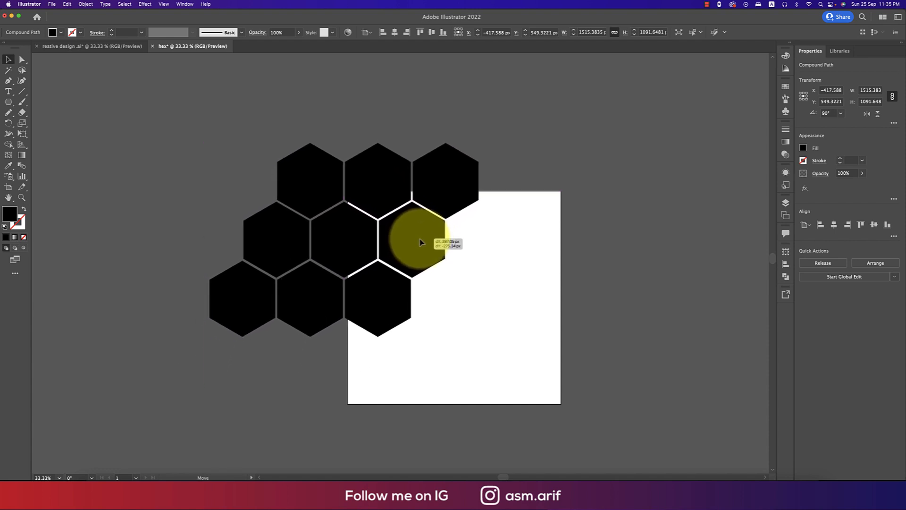
pyautogui.moveTo(420, 241); pyautogui.dragTo(424, 251)
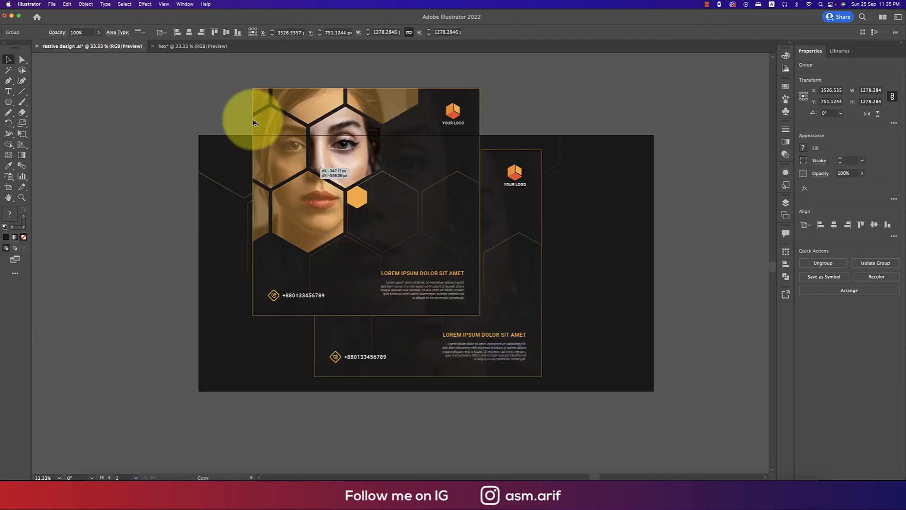
# Switch to the reference design document and open the File menu.
pyautogui.click(191, 46)
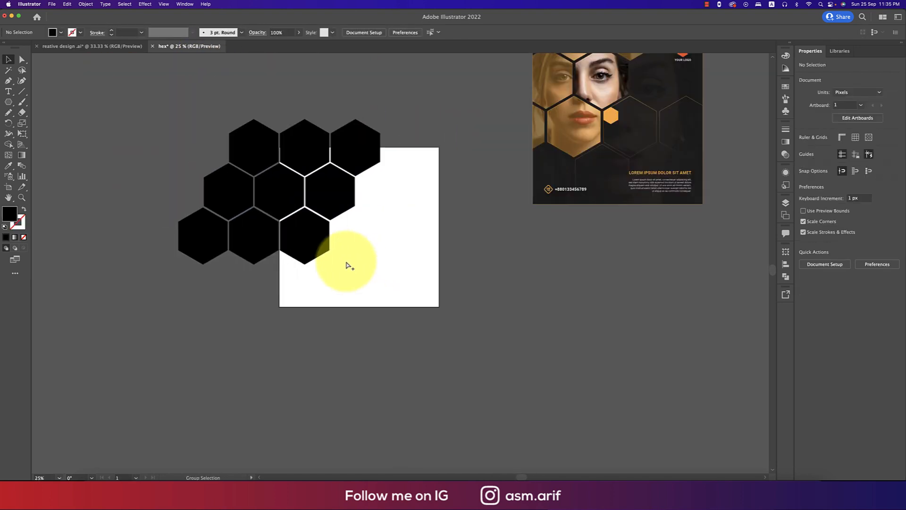
pyautogui.click(52, 4)
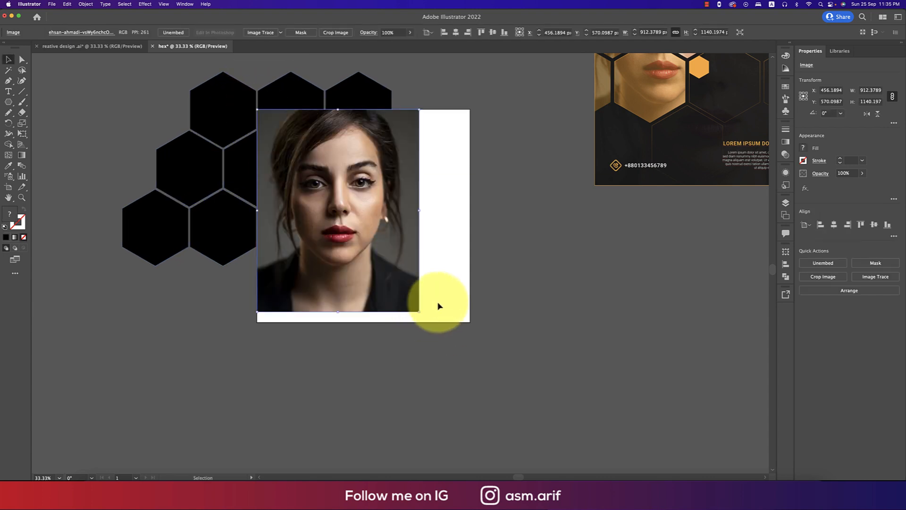
# Move the portrait over the hexagons, send it backward and choose Make Clipping Mask.
pyautogui.moveTo(440, 304); pyautogui.dragTo(396, 254)
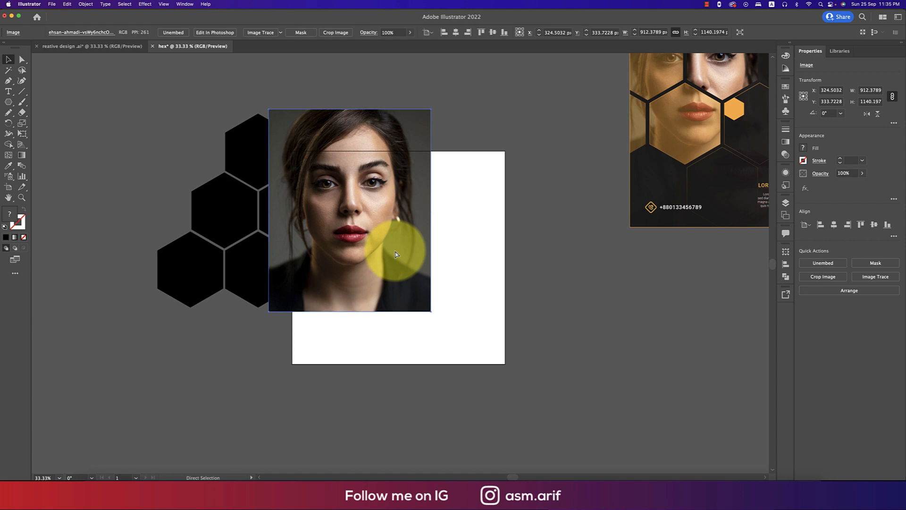
pyautogui.press('cmd+{')
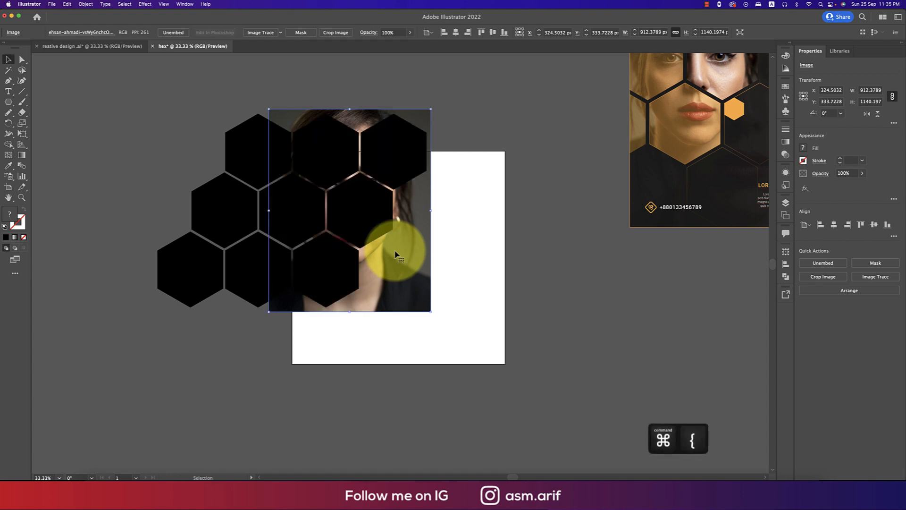
pyautogui.rightClick(396, 255)
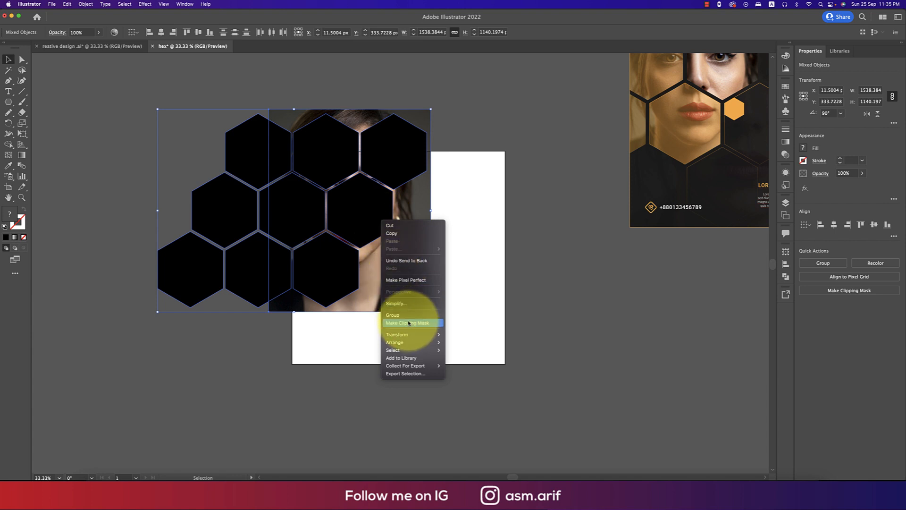
pyautogui.click(407, 322)
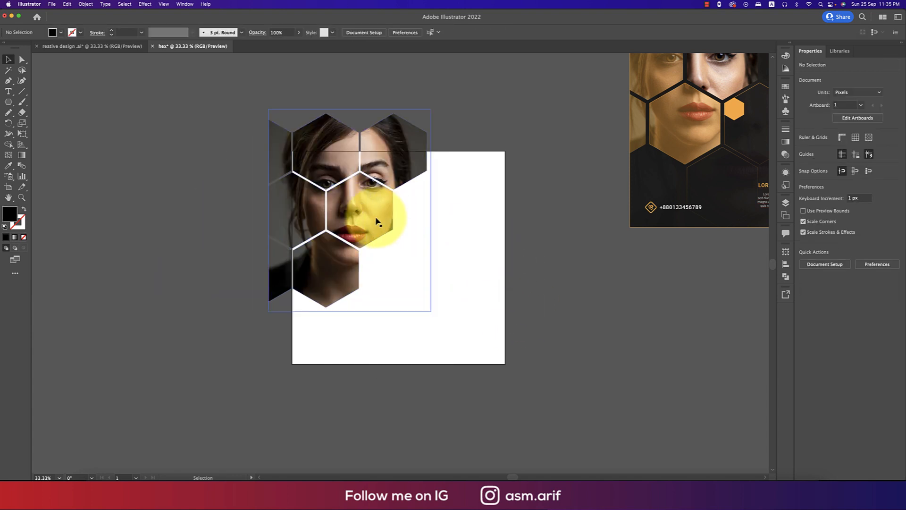
pyautogui.moveTo(376, 222); pyautogui.dragTo(425, 266)
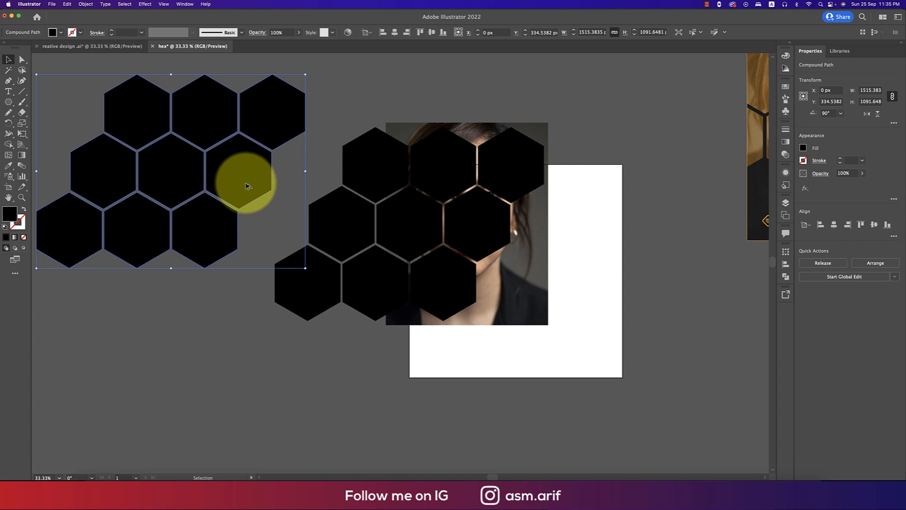
# Make a clipping mask from the hexagon copy and the portrait via right-click.
pyautogui.rightClick(500, 234)
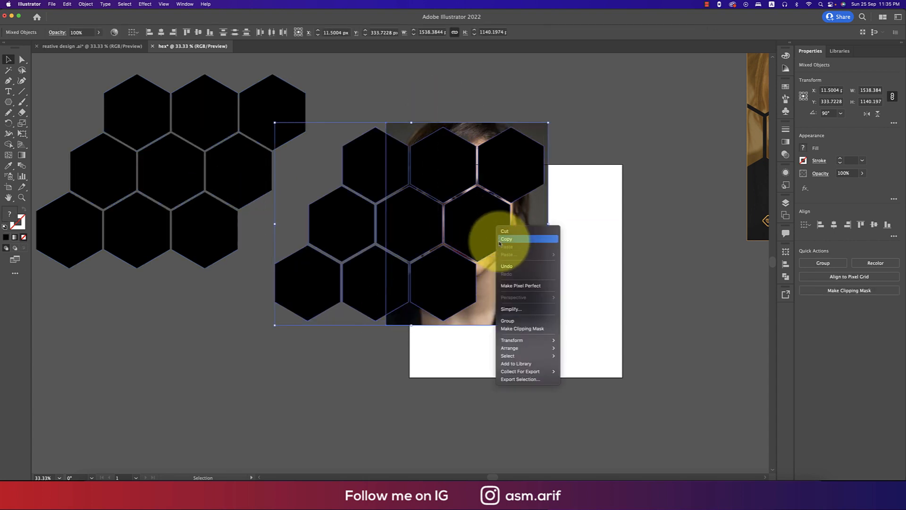
pyautogui.click(522, 329)
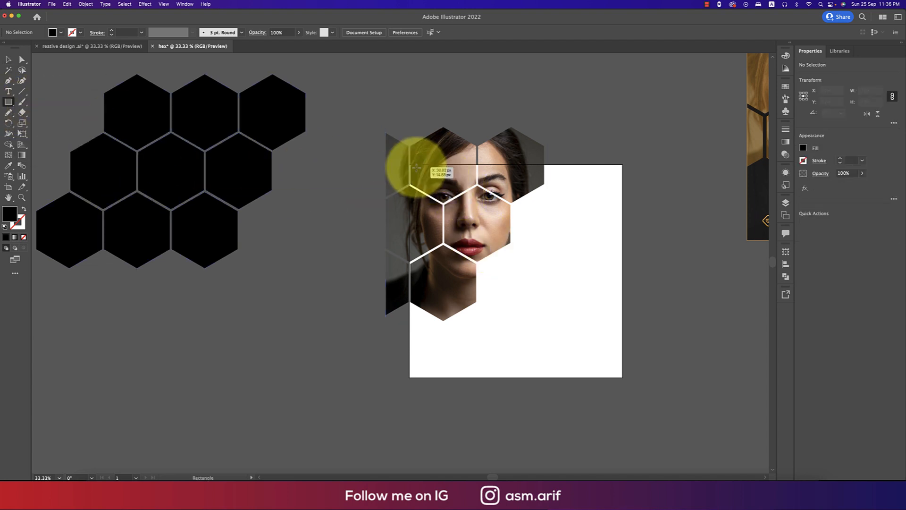
# Draw a black square over the artboard and set its width to 1200 px.
pyautogui.moveTo(416, 168); pyautogui.dragTo(615, 358)
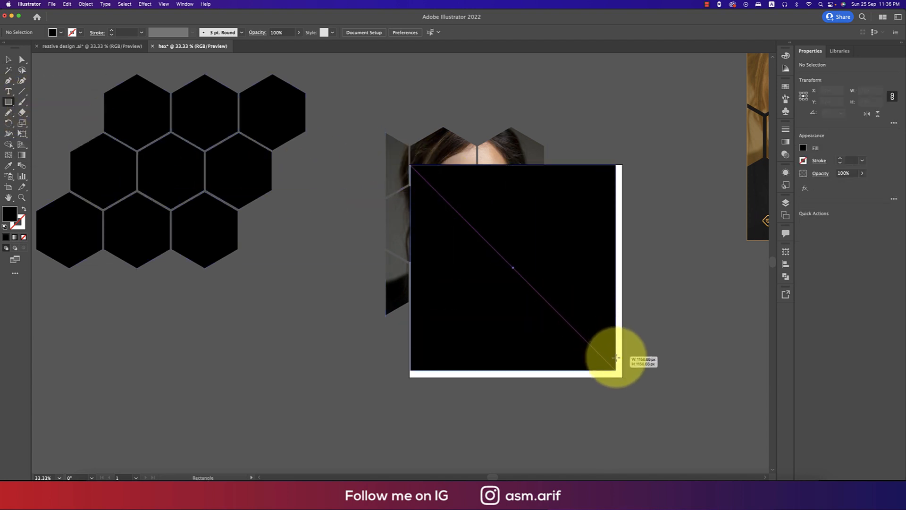
pyautogui.moveTo(615, 359); pyautogui.dragTo(623, 364)
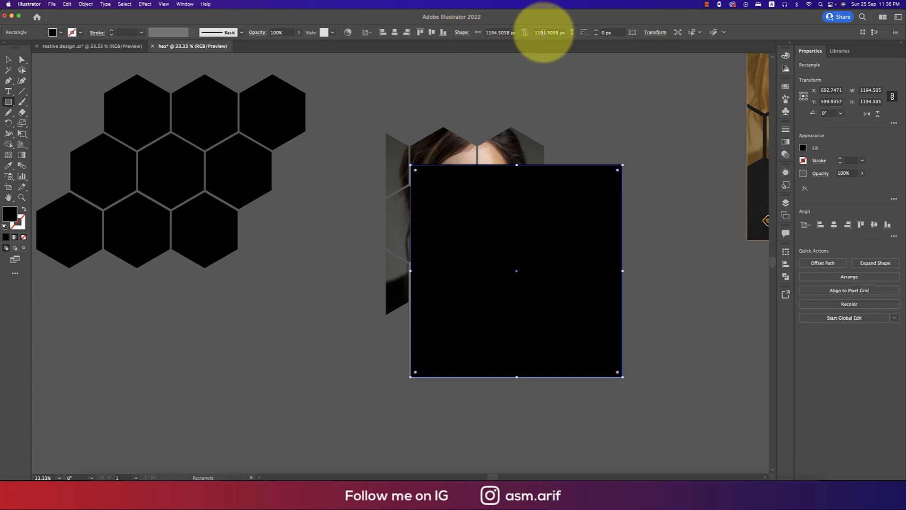
pyautogui.click(497, 33)
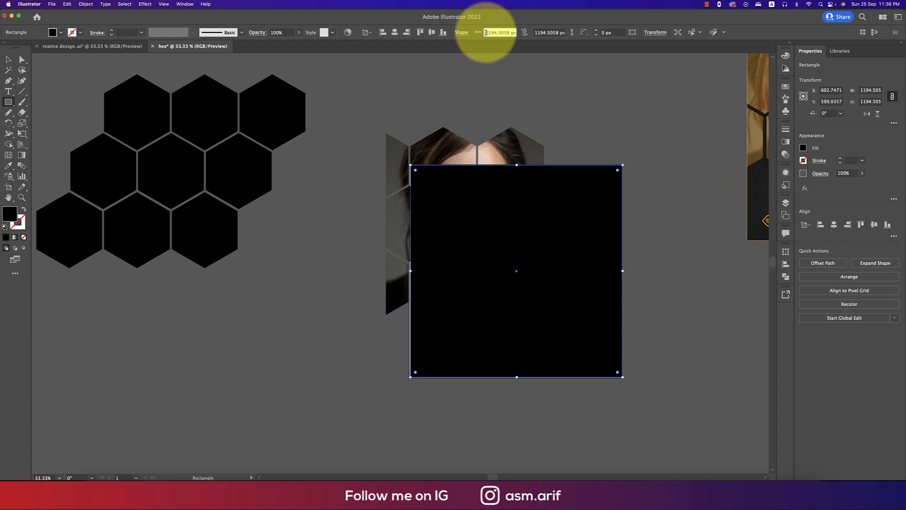
pyautogui.write('1200')
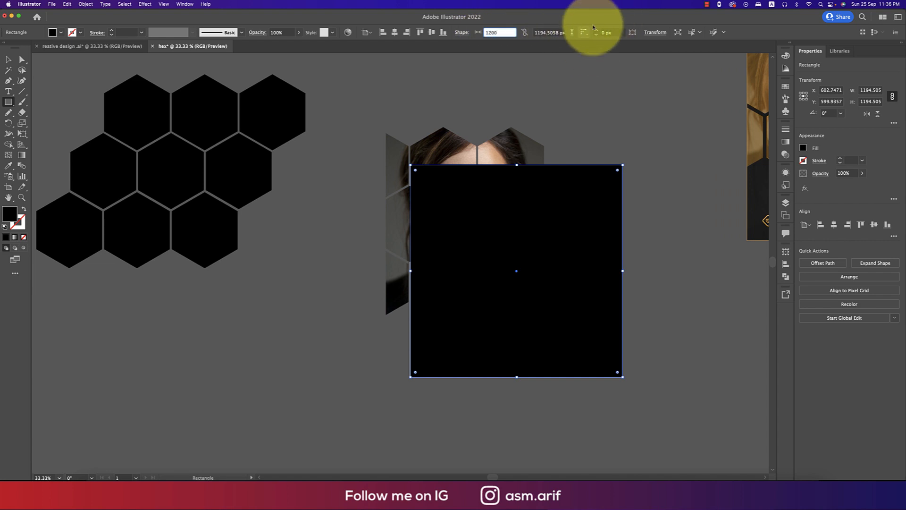
pyautogui.click(547, 33)
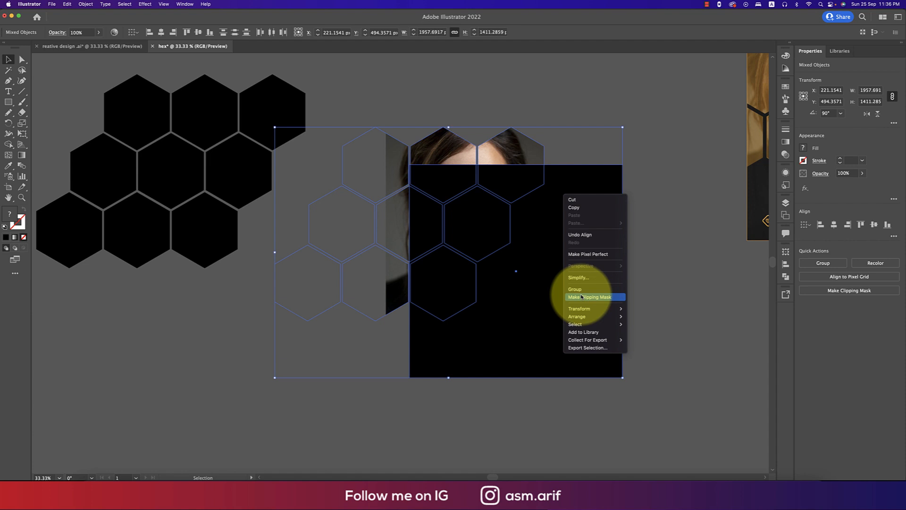
# Clip the masked portrait with the square and drag it to the artboard's top-left edge.
pyautogui.click(589, 297)
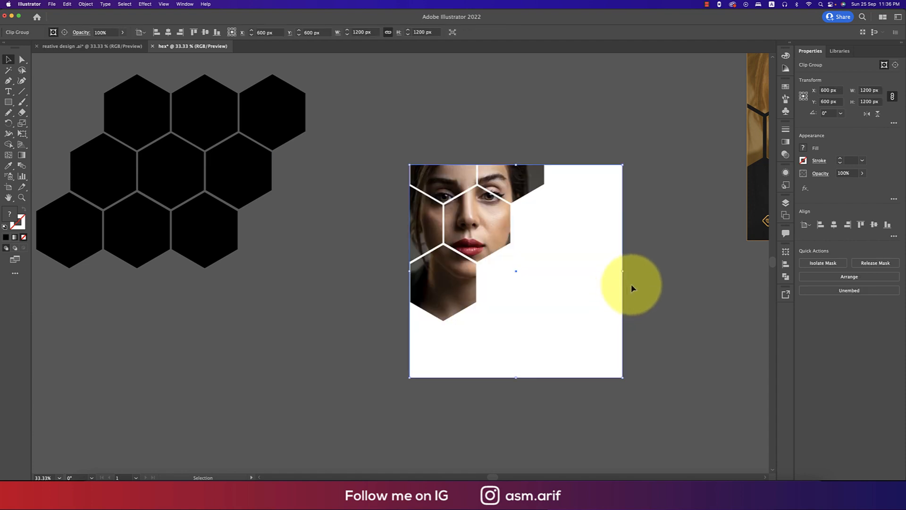
pyautogui.moveTo(633, 286); pyautogui.dragTo(456, 283)
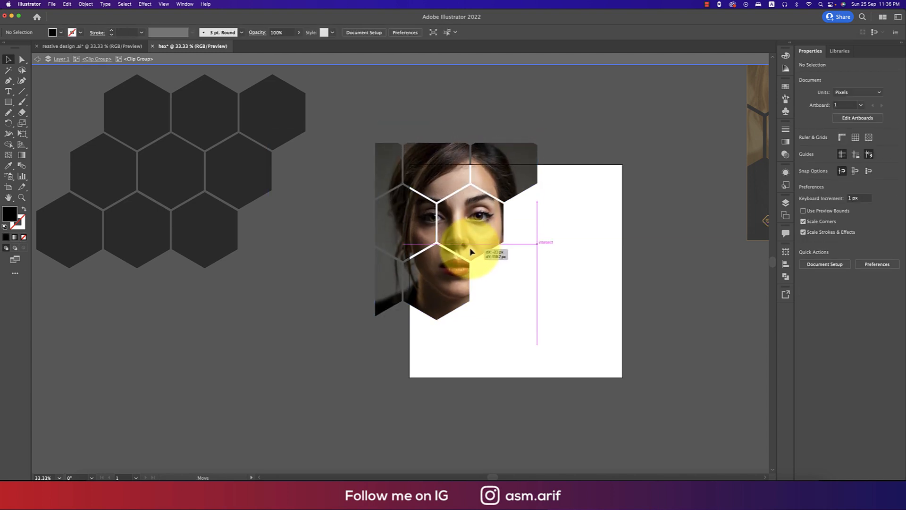
pyautogui.moveTo(471, 252); pyautogui.dragTo(456, 253)
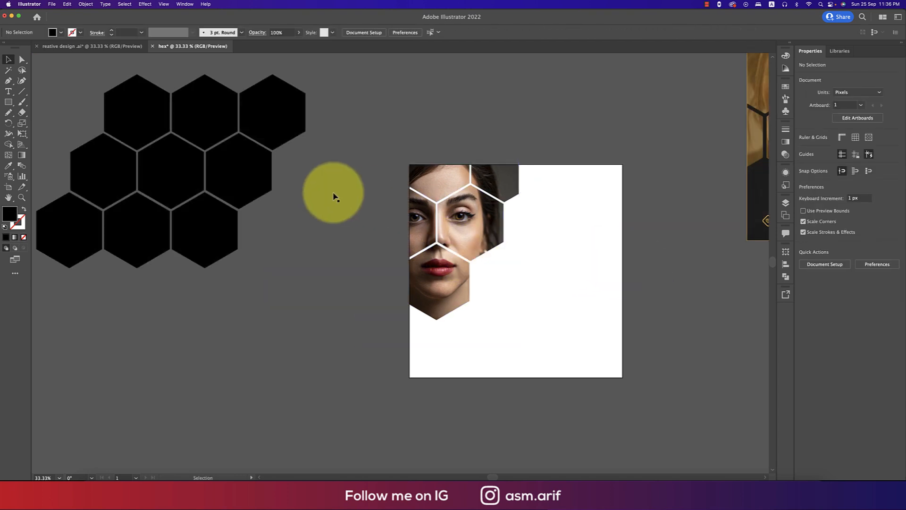
pyautogui.moveTo(334, 193); pyautogui.dragTo(377, 134)
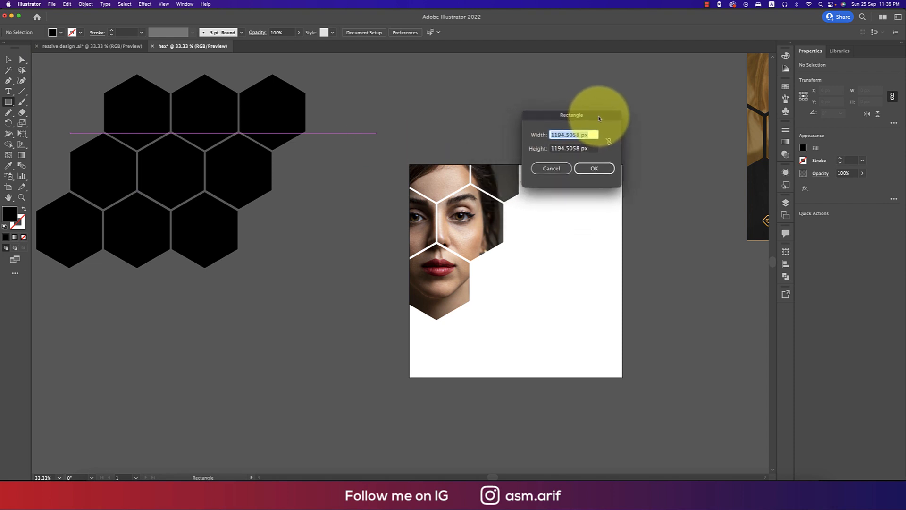
# Create a 1200 × 1200 px black square, move it onto the artboard and send it backward.
pyautogui.write('1')
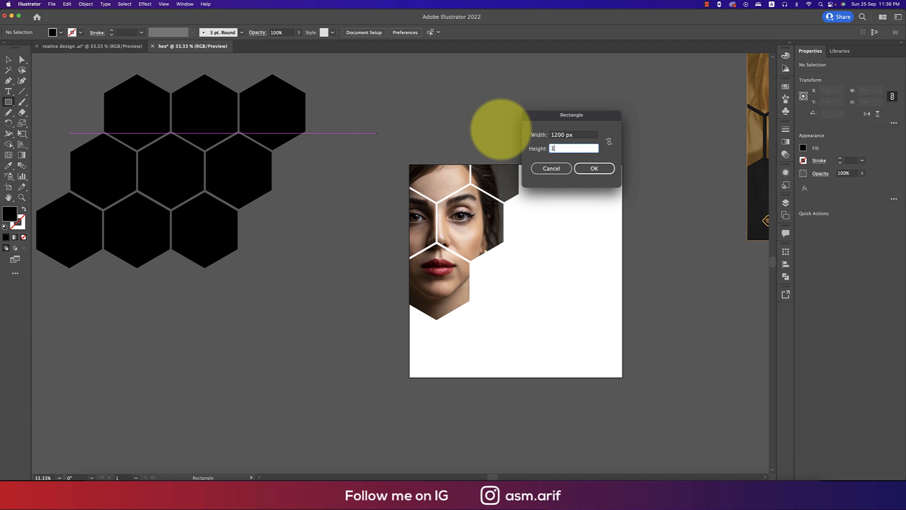
pyautogui.click(594, 168)
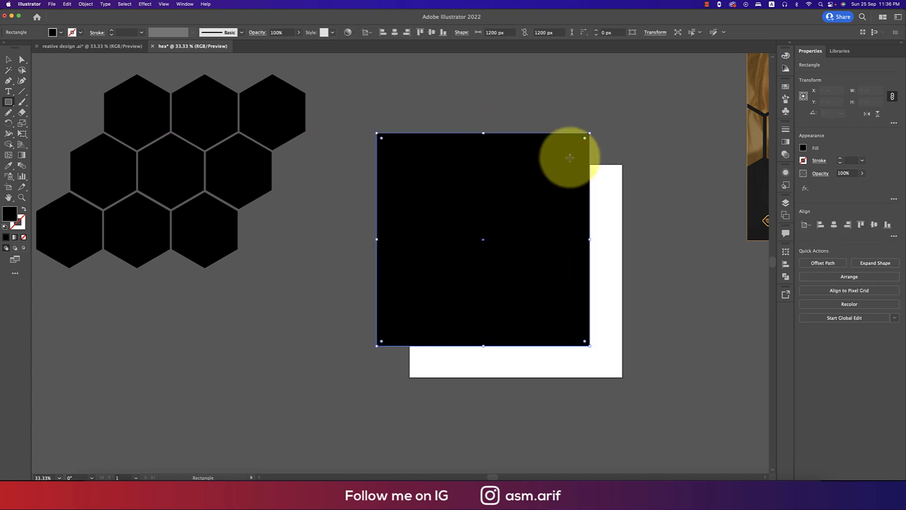
pyautogui.moveTo(484, 239); pyautogui.dragTo(516, 270)
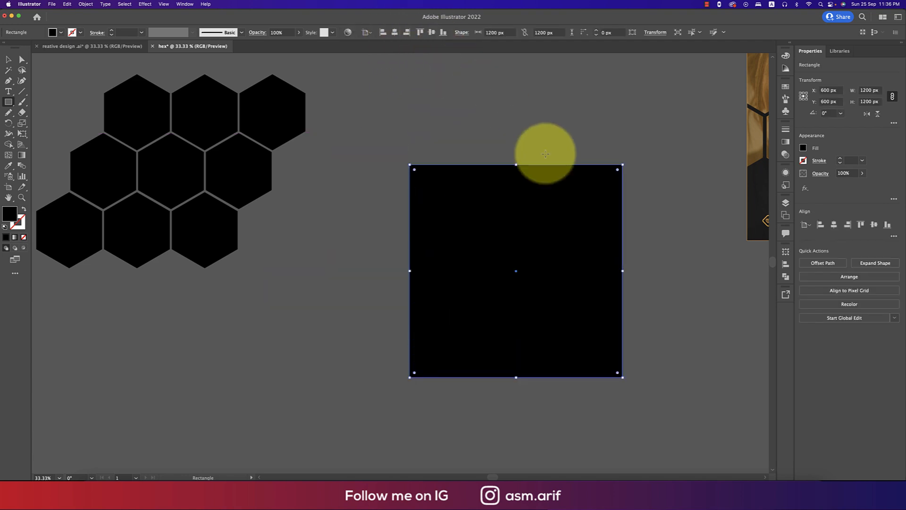
pyautogui.press('cmd+{')
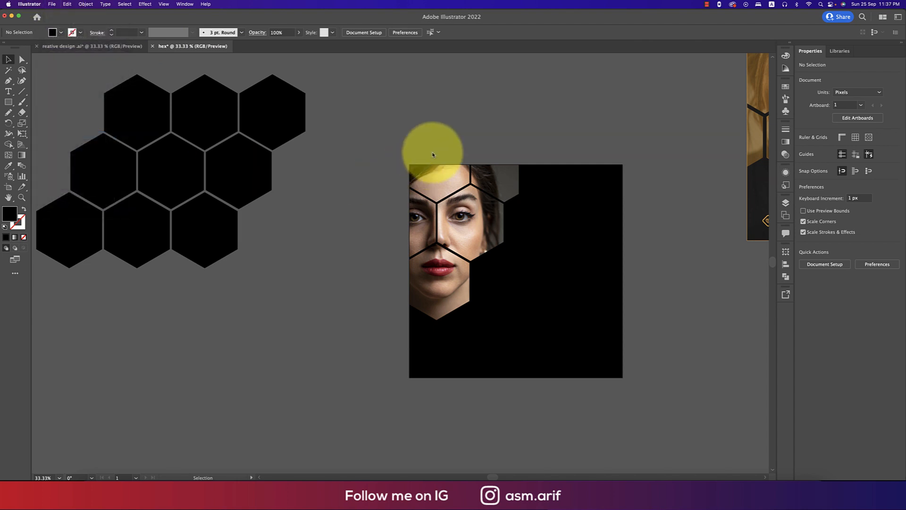
# Set the black background square's opacity to 95% so the portrait shows faintly.
pyautogui.moveTo(432, 150); pyautogui.dragTo(437, 185)
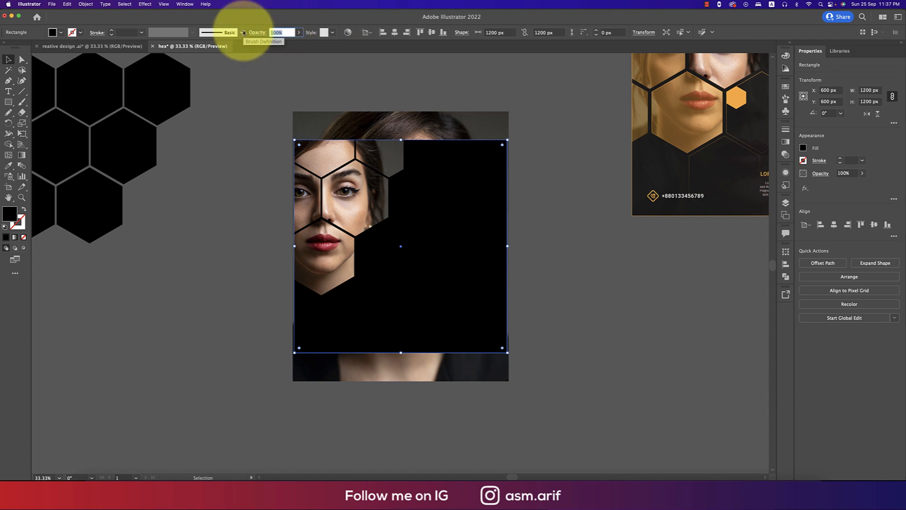
pyautogui.write('95%')
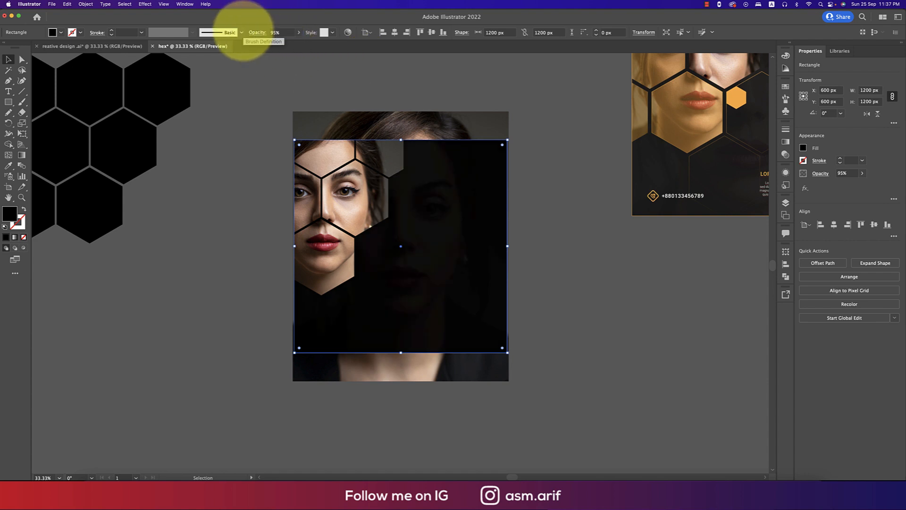
pyautogui.click(275, 32)
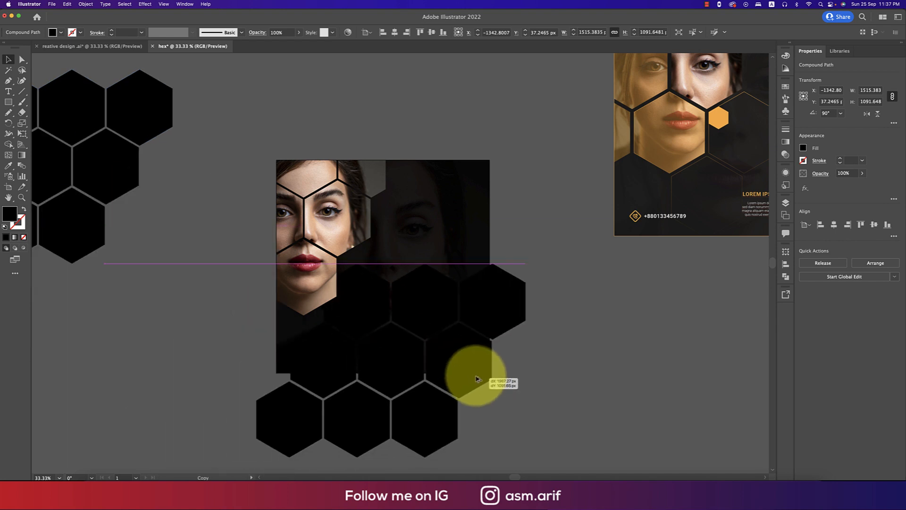
# Duplicate the hexagon grid as fill-less 1 pt gradient outlines and position them over the portrait.
pyautogui.moveTo(477, 381); pyautogui.dragTo(490, 360)
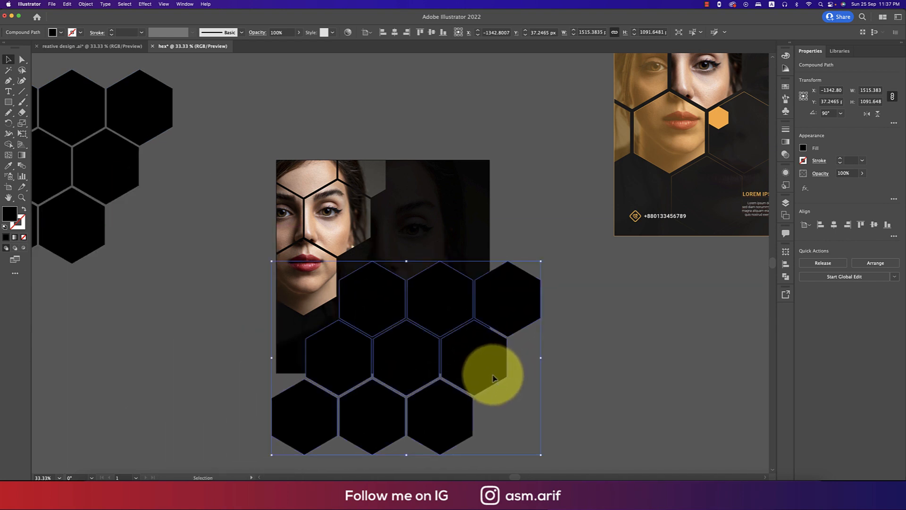
pyautogui.moveTo(495, 379); pyautogui.dragTo(364, 166)
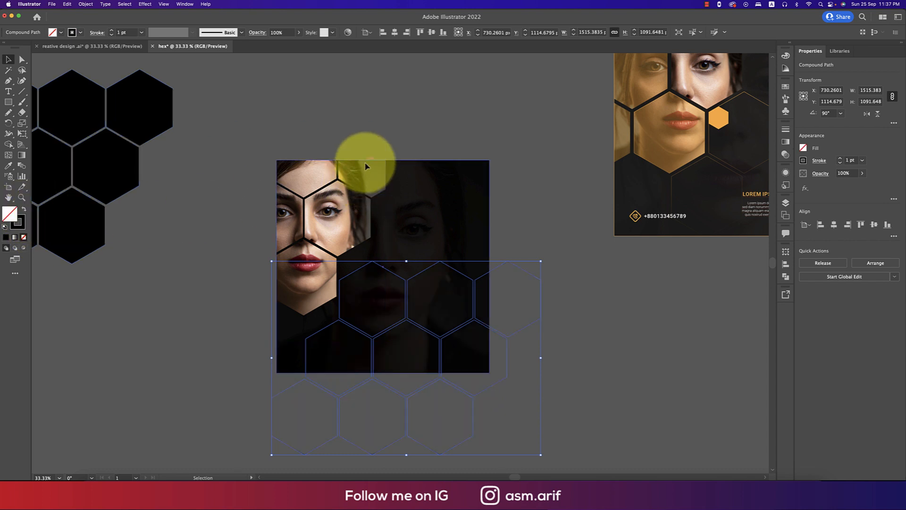
pyautogui.click(85, 4)
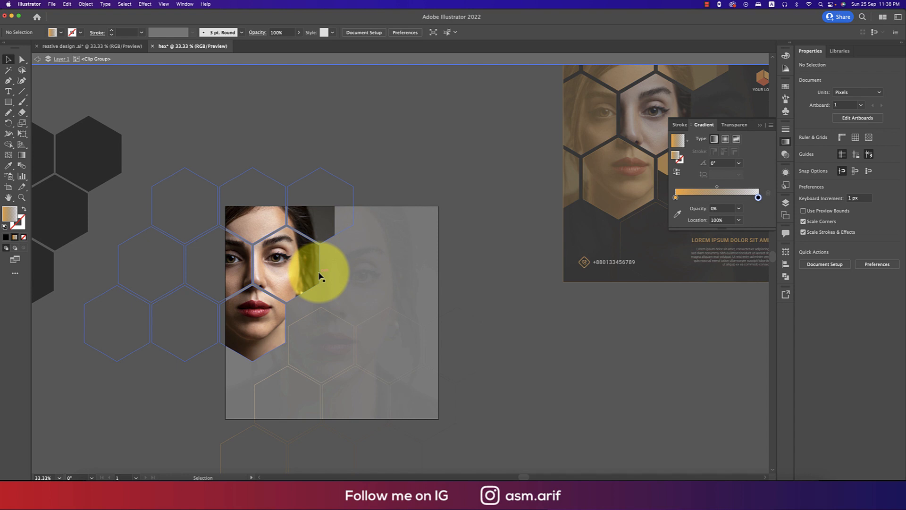
pyautogui.moveTo(321, 275); pyautogui.dragTo(413, 269)
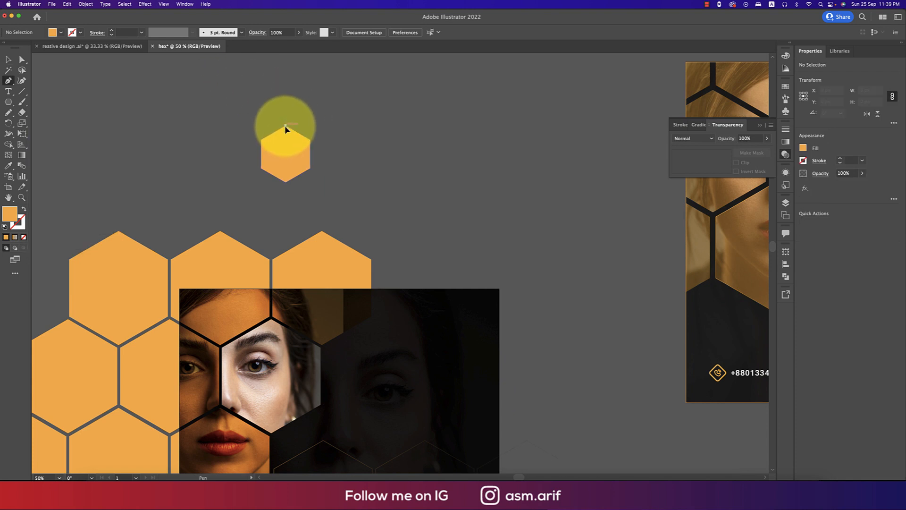
# Split the hexagon into merged cube faces, recolor them orange, and shrink it to the top-right corner.
pyautogui.moveTo(285, 131); pyautogui.dragTo(268, 171)
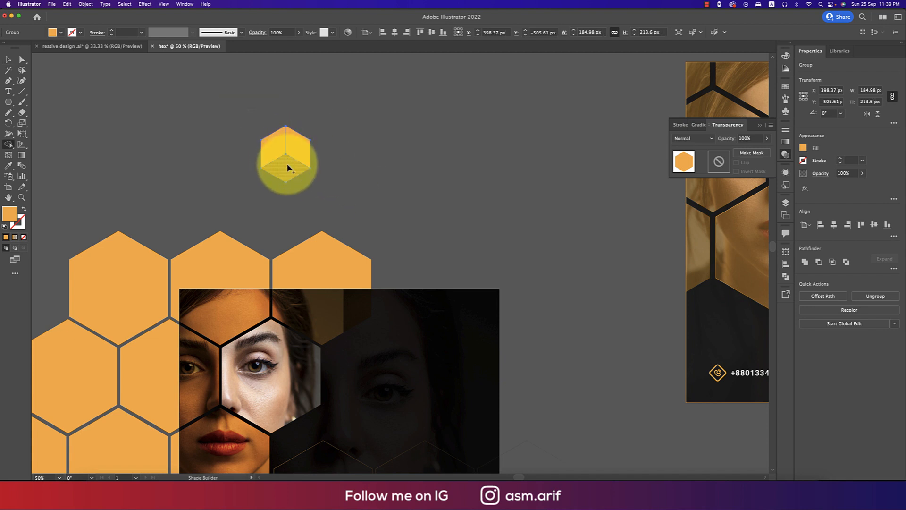
pyautogui.moveTo(283, 159); pyautogui.dragTo(298, 148)
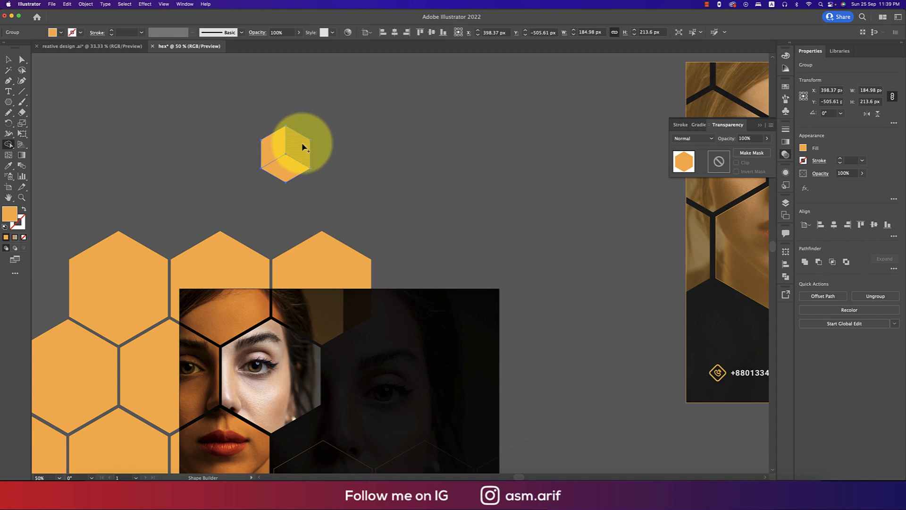
pyautogui.click(291, 150)
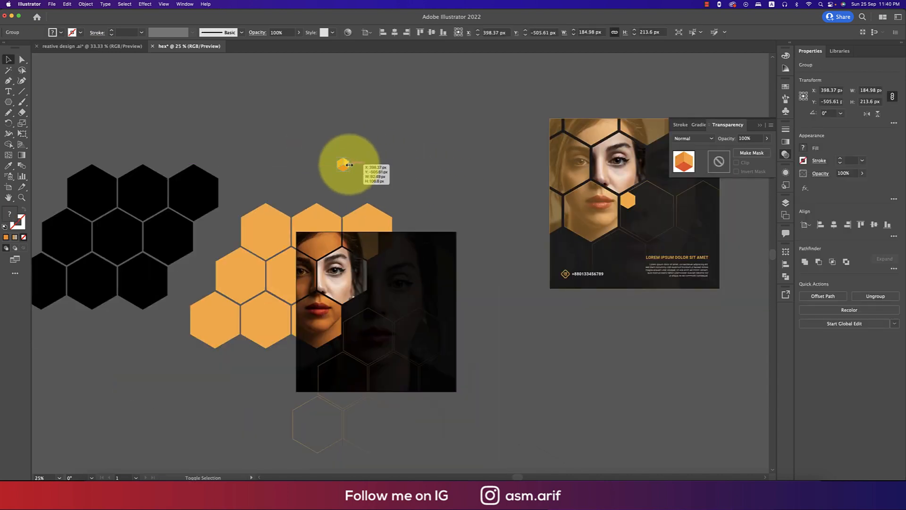
pyautogui.moveTo(344, 164); pyautogui.dragTo(430, 255)
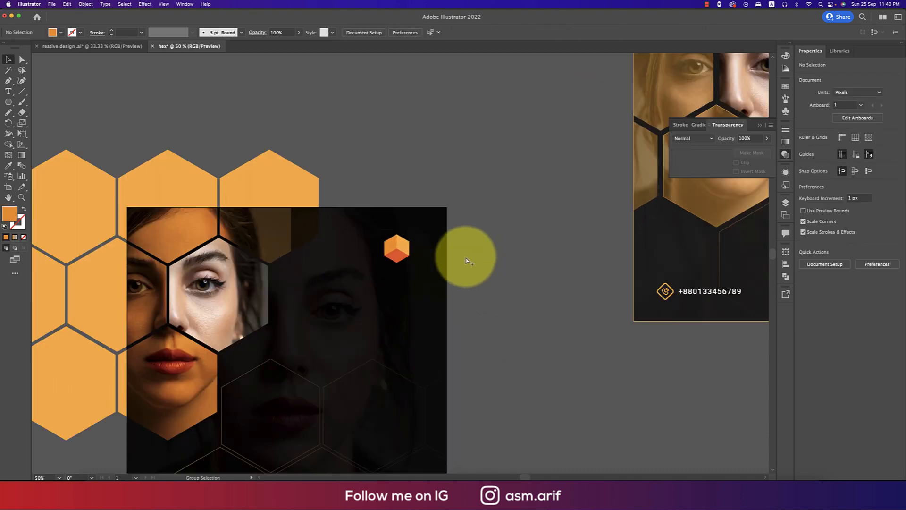
pyautogui.click(8, 91)
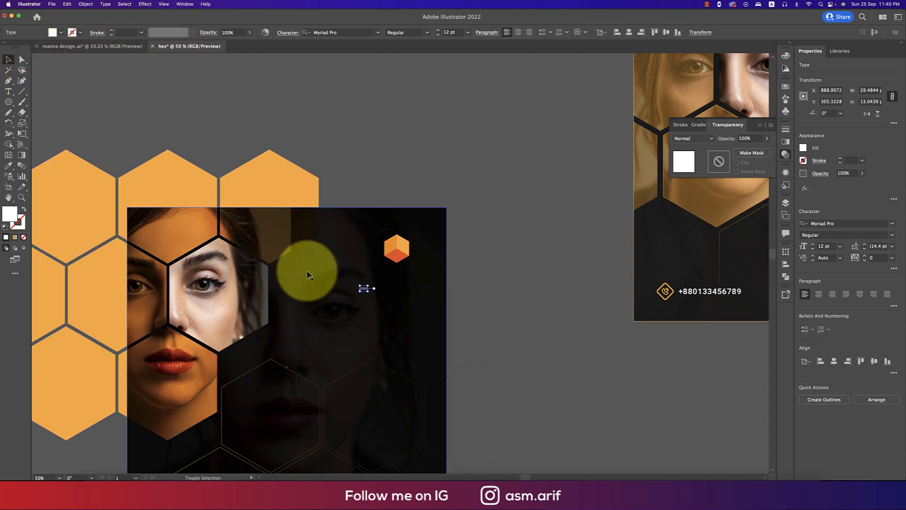
# Enlarge the white 'LOGO' text under the orange icon and change its font.
pyautogui.moveTo(307, 272); pyautogui.dragTo(392, 309)
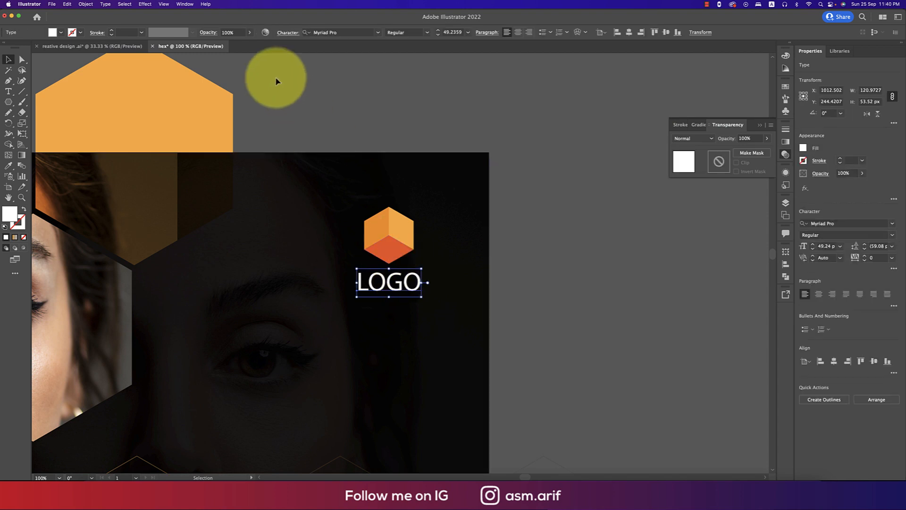
pyautogui.click(335, 32)
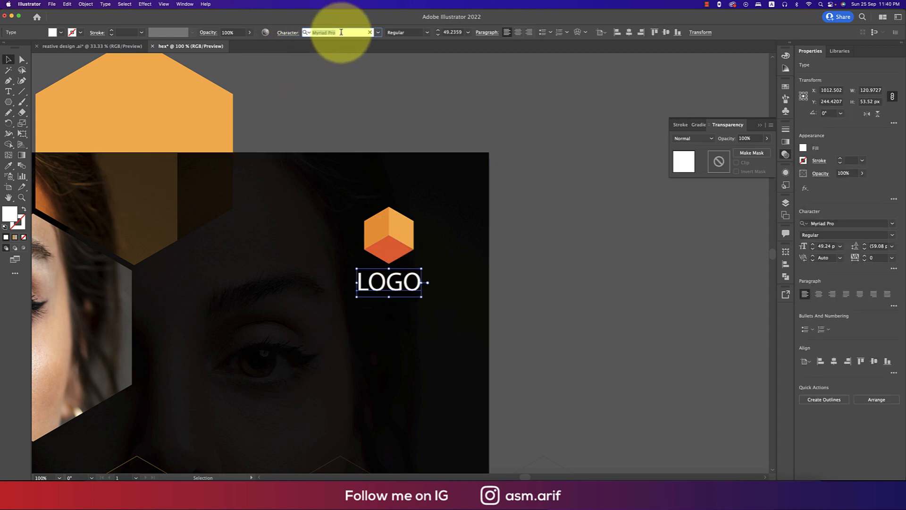
pyautogui.write('r')
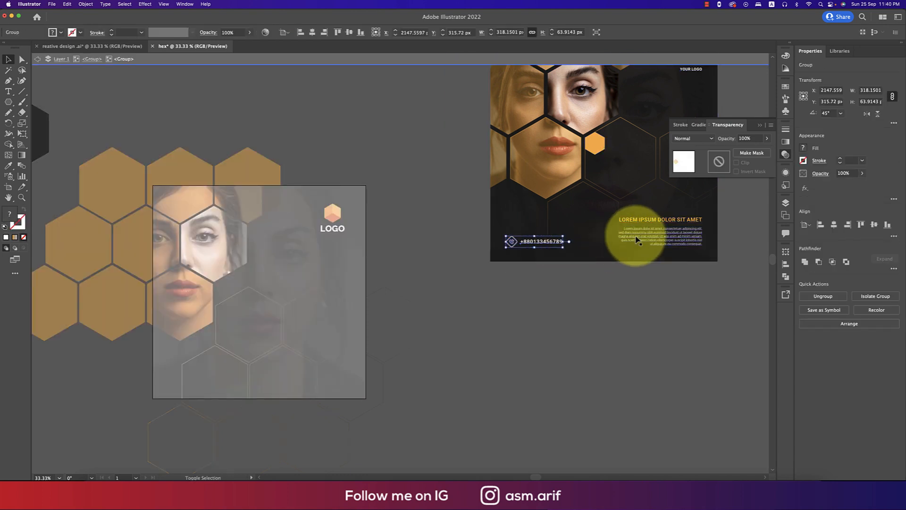
# Copy the orange headline, body text and phone number into the post's bottom edge.
pyautogui.press('cmd+c')
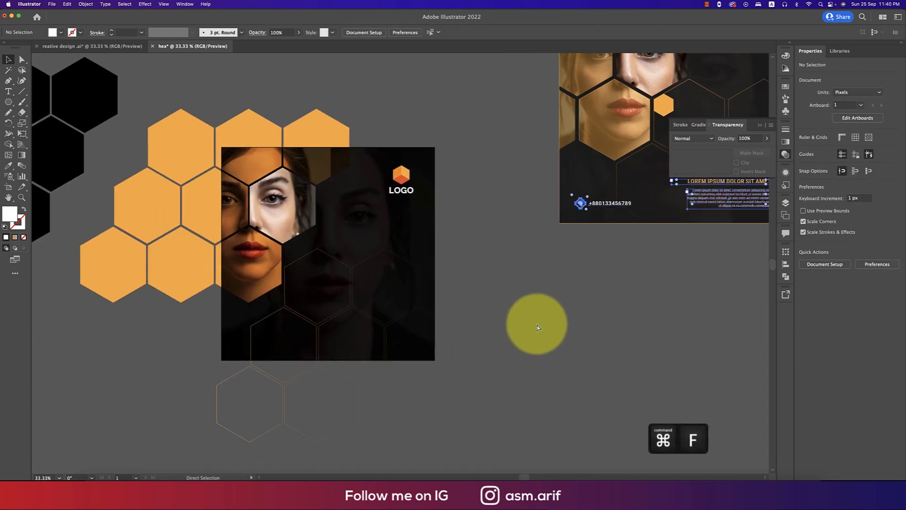
pyautogui.moveTo(536, 324); pyautogui.dragTo(361, 344)
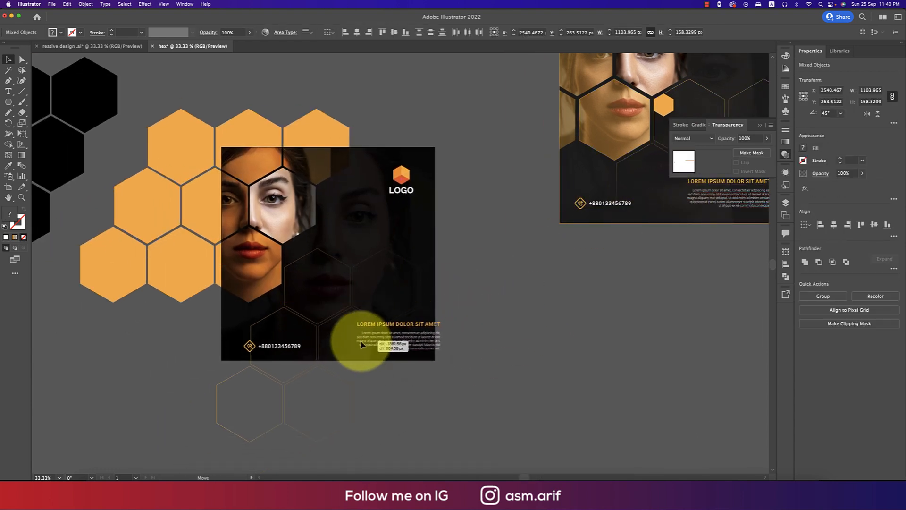
pyautogui.moveTo(361, 358); pyautogui.dragTo(350, 347)
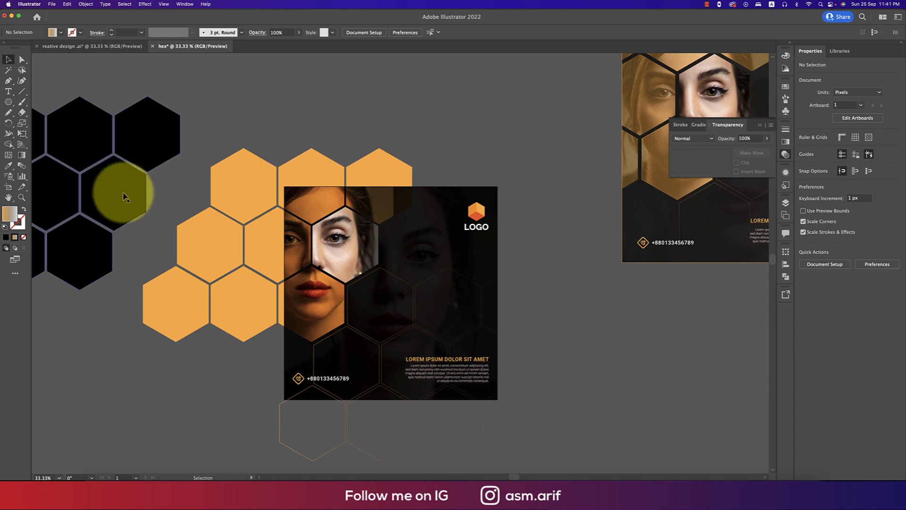
# Draw a six-sided orange hexagon accent of radius 50 px beside the portrait.
pyautogui.click(381, 315)
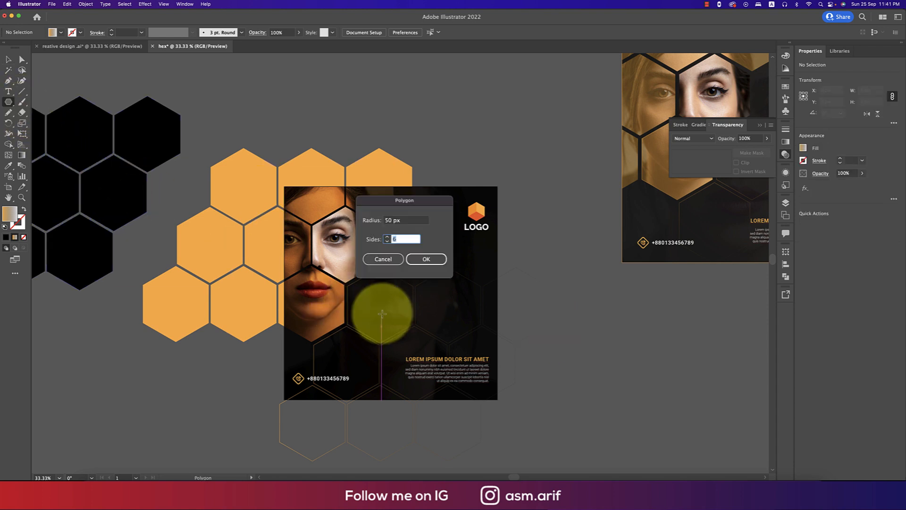
pyautogui.click(426, 259)
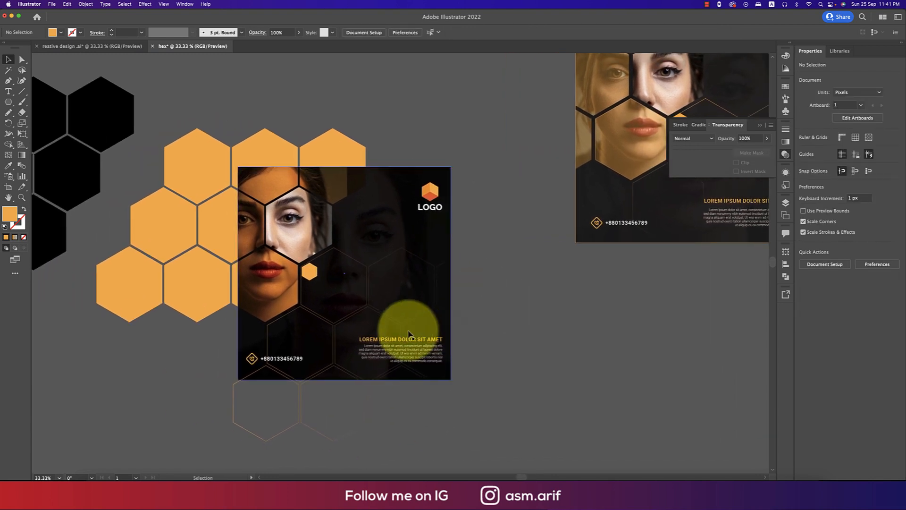
# Set the hexagon outline grid's gradient angle to -90° in the Gradient panel.
pyautogui.click(405, 329)
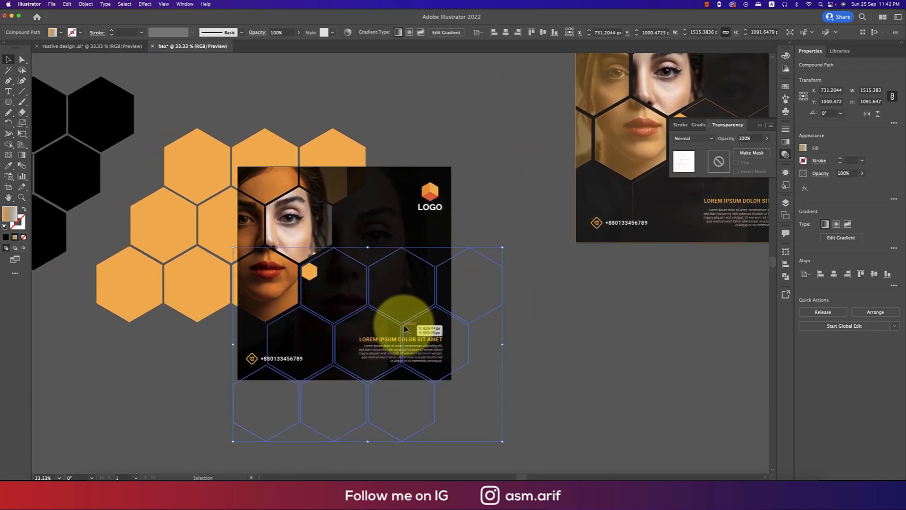
pyautogui.click(703, 124)
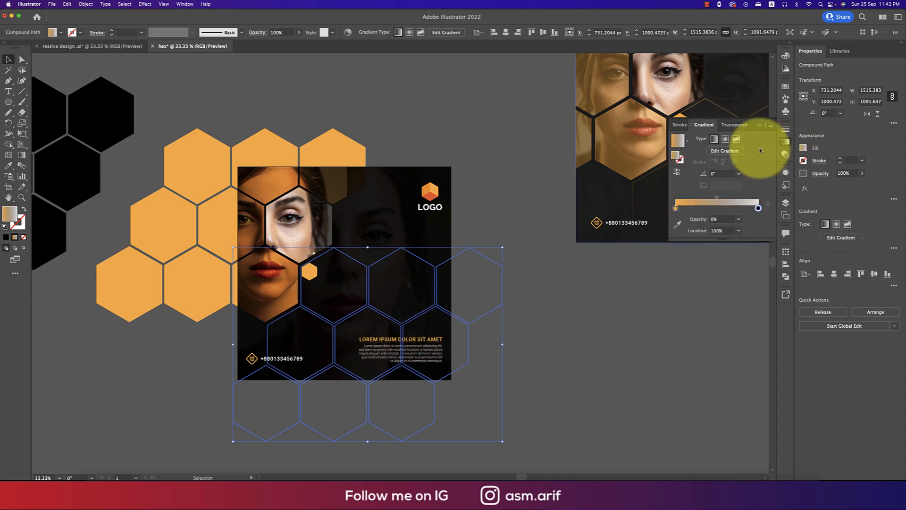
pyautogui.moveTo(386, 224); pyautogui.dragTo(386, 373)
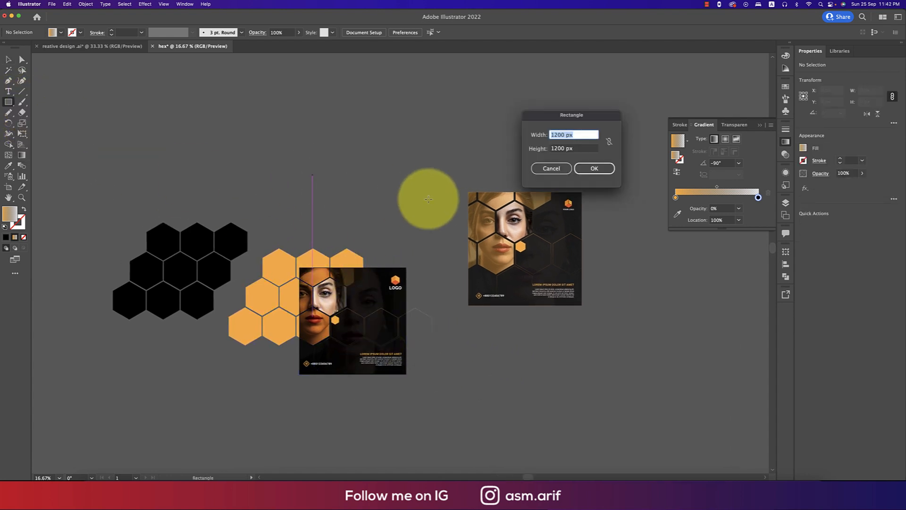
# Draw a 1200×1200 px square and make a clipping mask of all artwork.
pyautogui.click(594, 168)
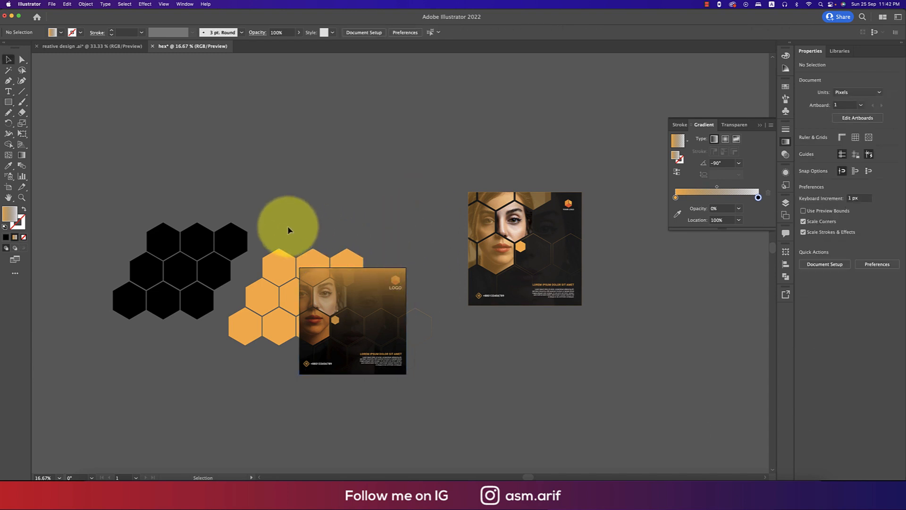
pyautogui.rightClick(347, 323)
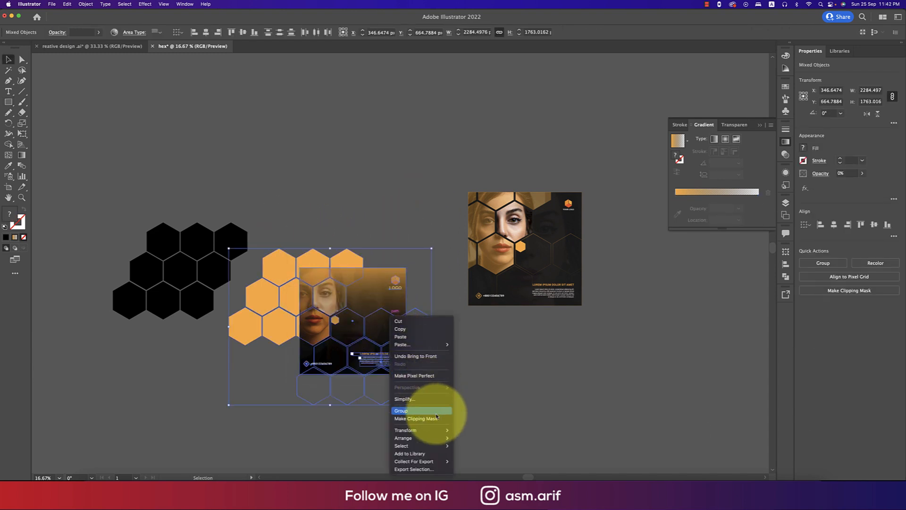
pyautogui.click(400, 410)
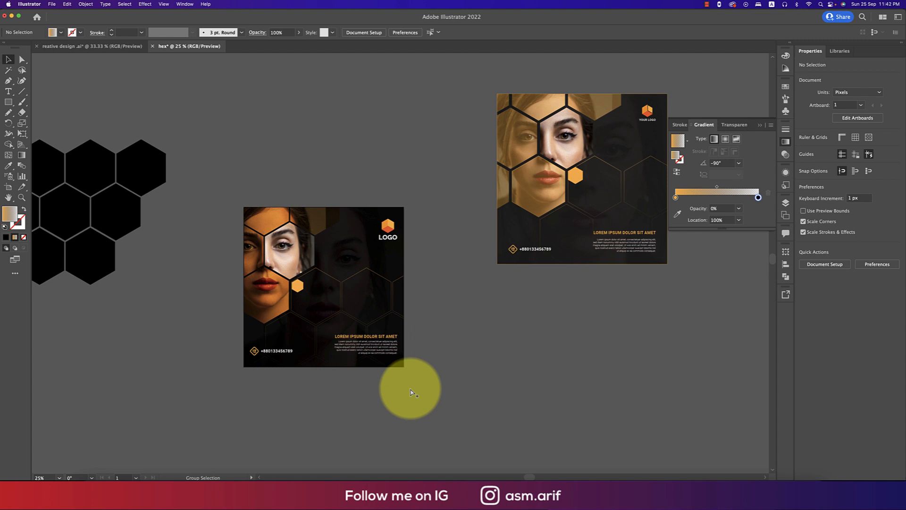